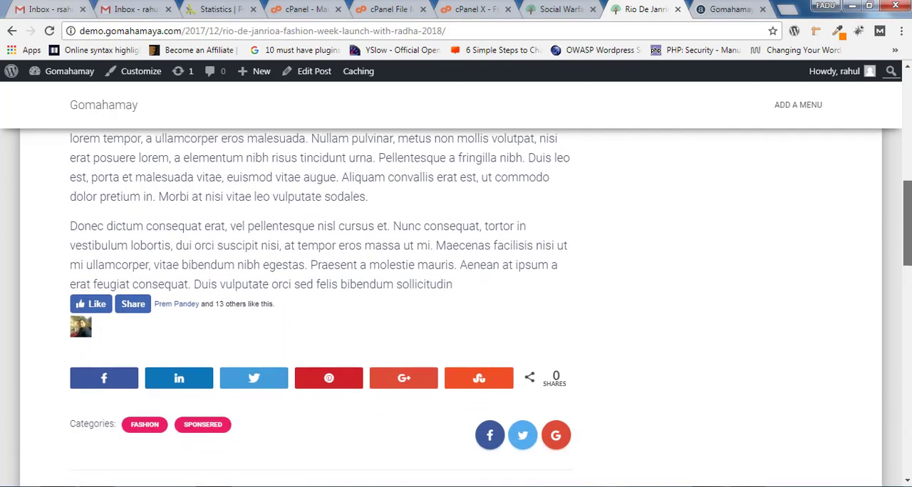
- Scroll around the Dashboard before heading to the plugins area
scroll("down", 3)
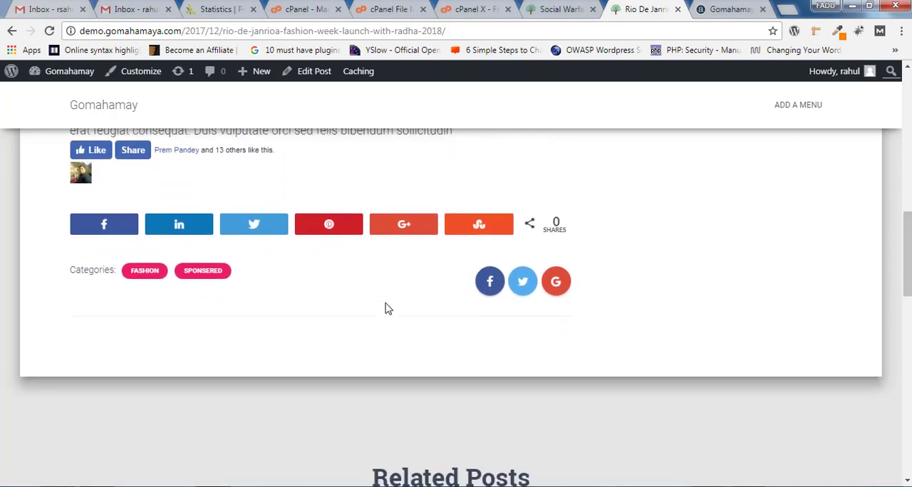
mouse_move(377, 245)
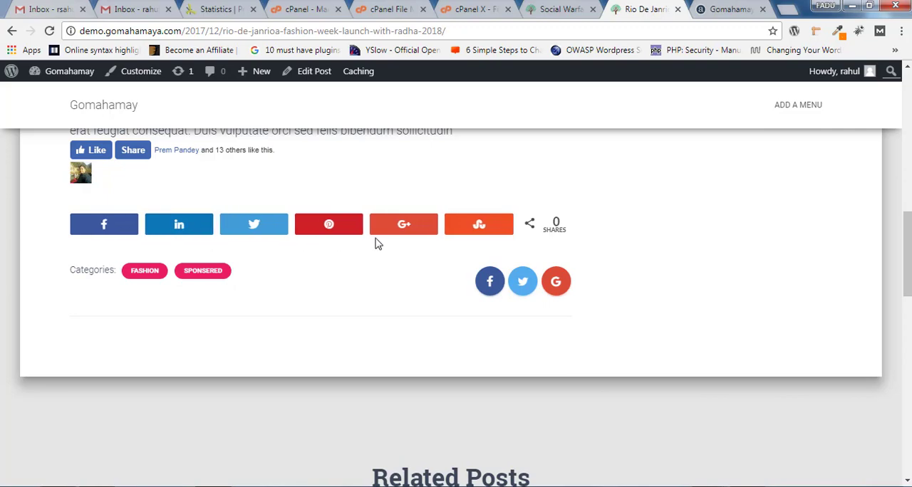
scroll("up", 3)
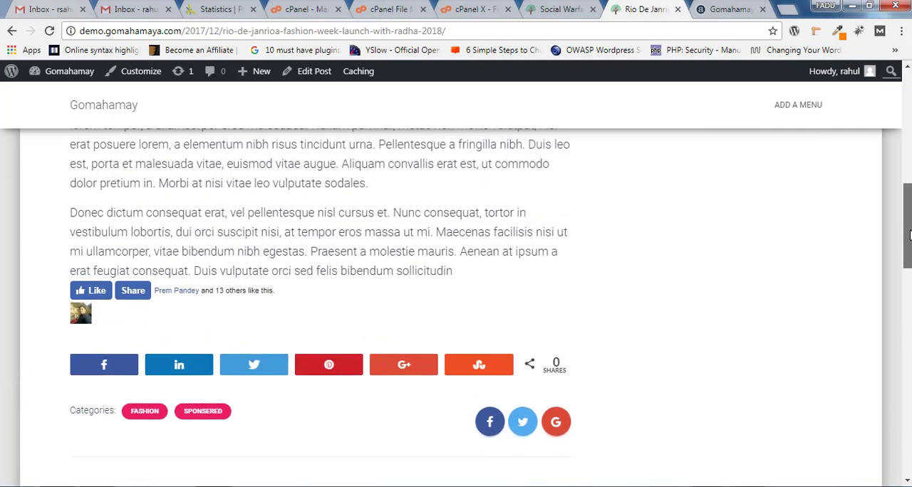
scroll("up", 3)
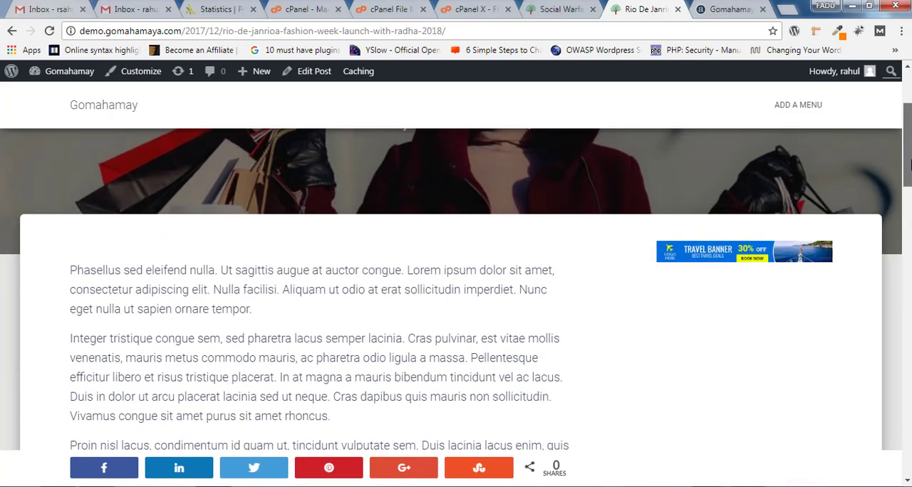
scroll("down", 3)
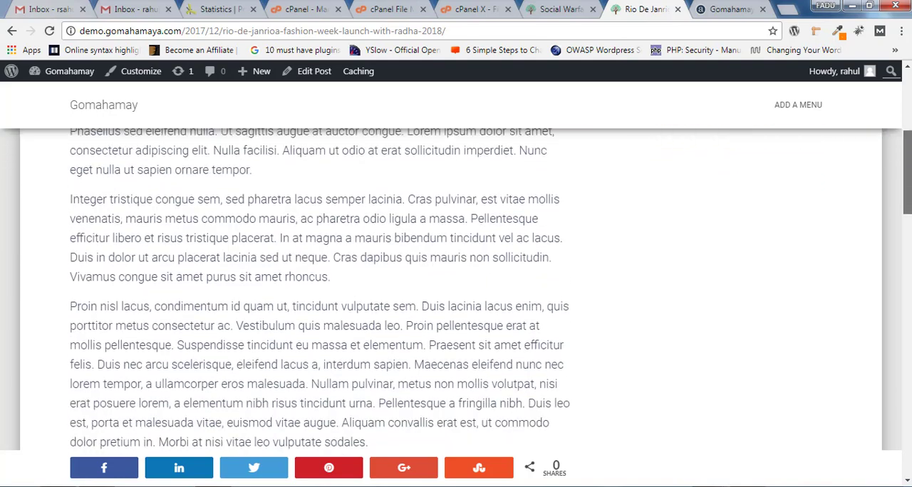
scroll("down", 3)
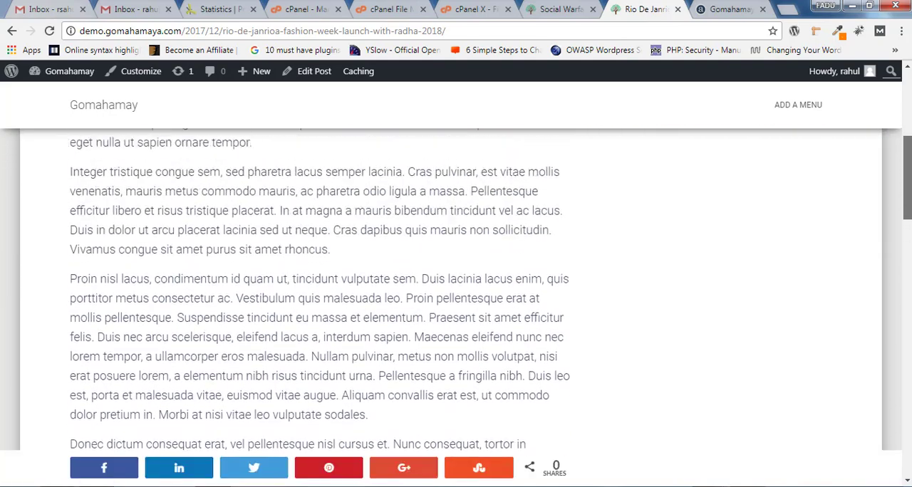
scroll("up", 3)
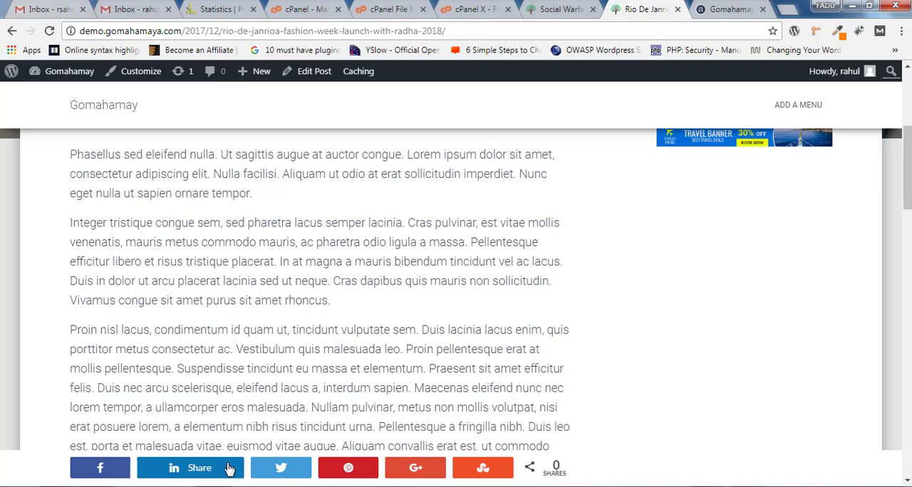
mouse_move(605, 316)
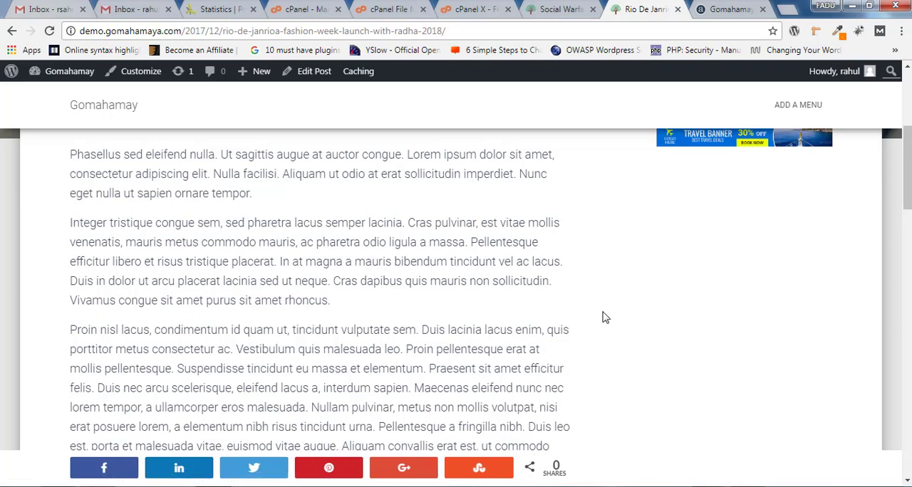
scroll("down", 3)
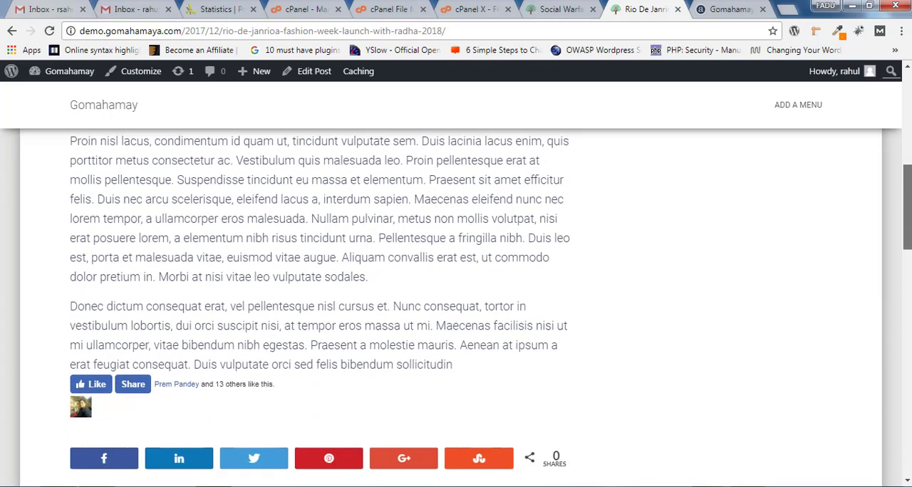
scroll("down", 3)
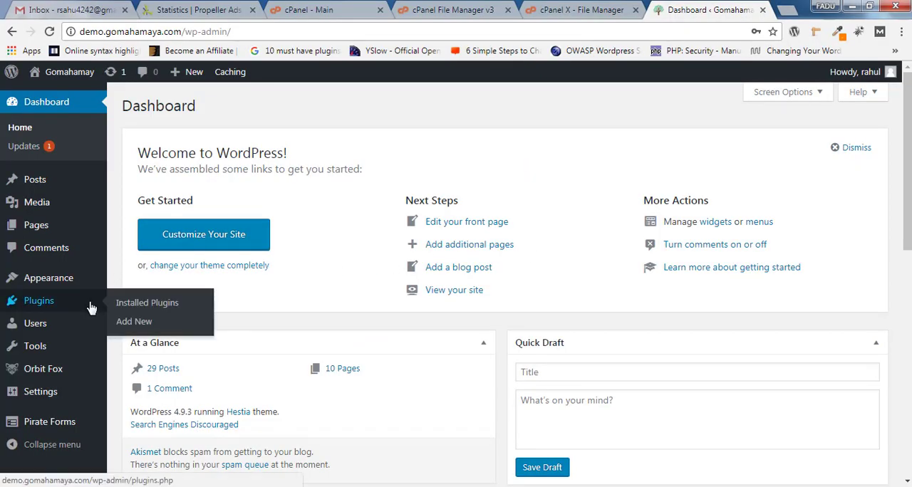
- Go to Plugins > Add New and search the plugin directory for 'social warfare'
left_click(134, 322)
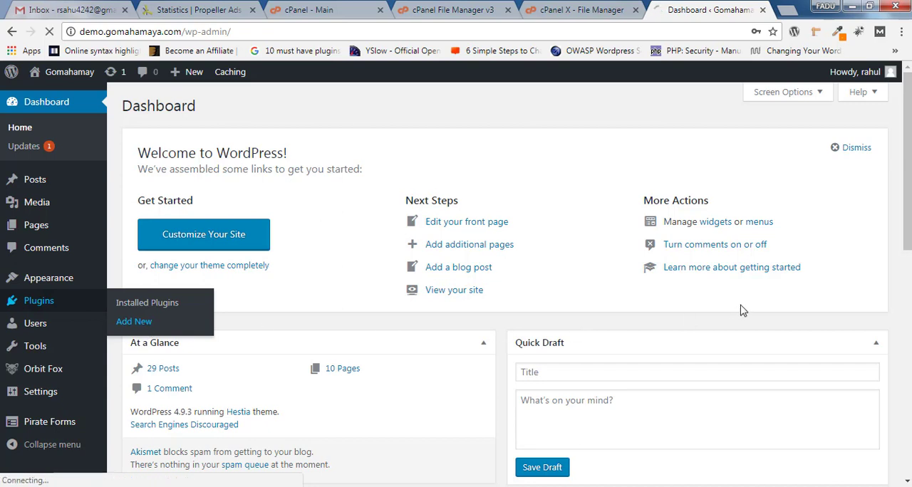
left_click(134, 322)
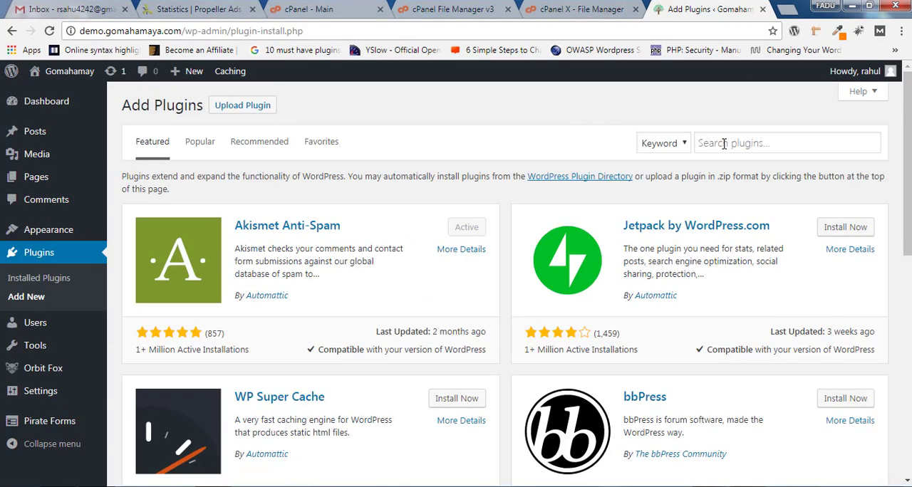
left_click(786, 143)
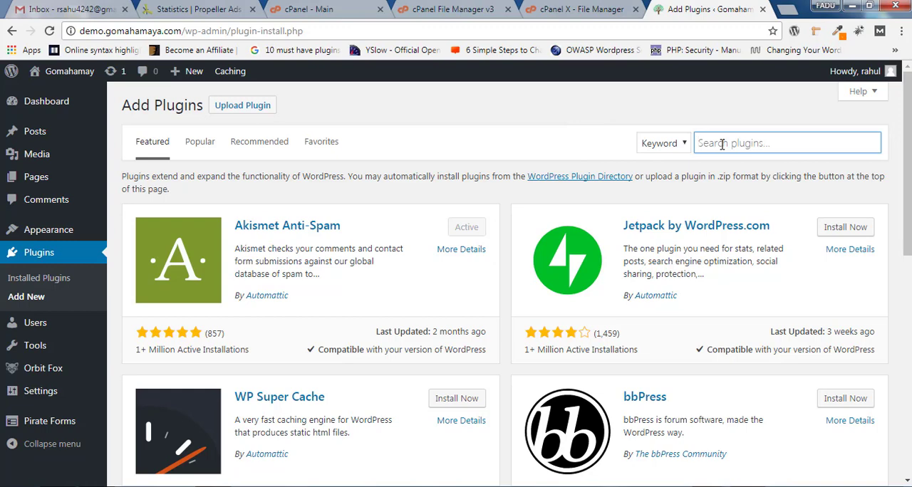
type("social warfare")
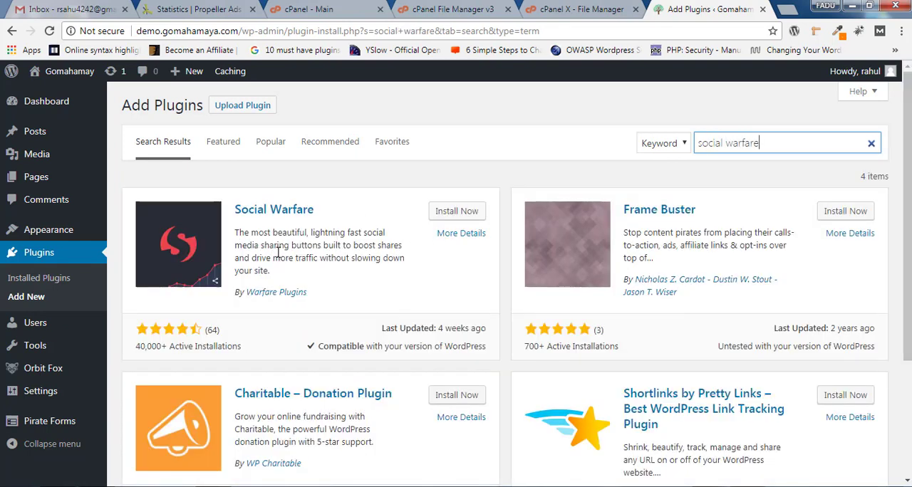
mouse_move(296, 210)
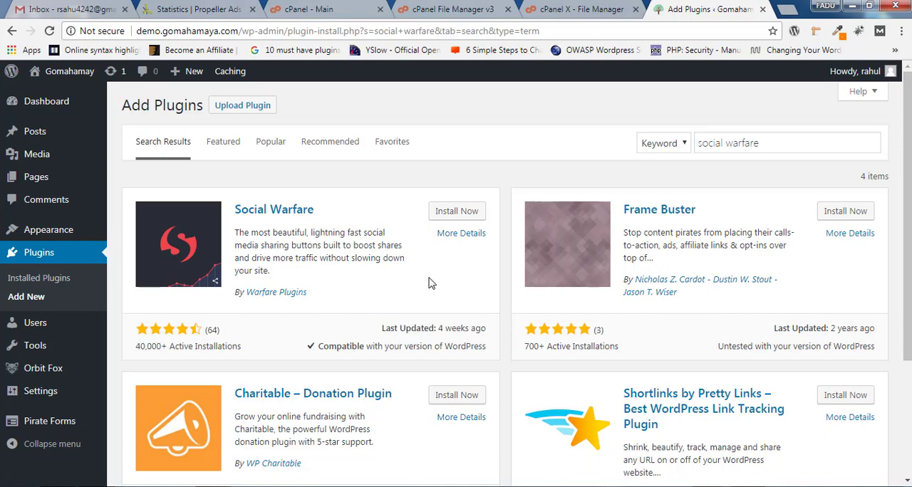
mouse_move(456, 211)
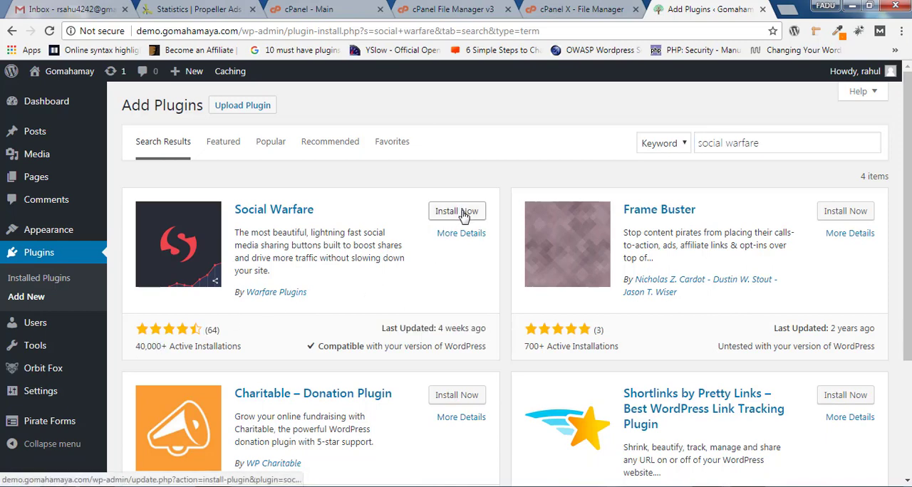
- Install and activate Social Warfare, then go to its settings from the Plugins list
left_click(456, 211)
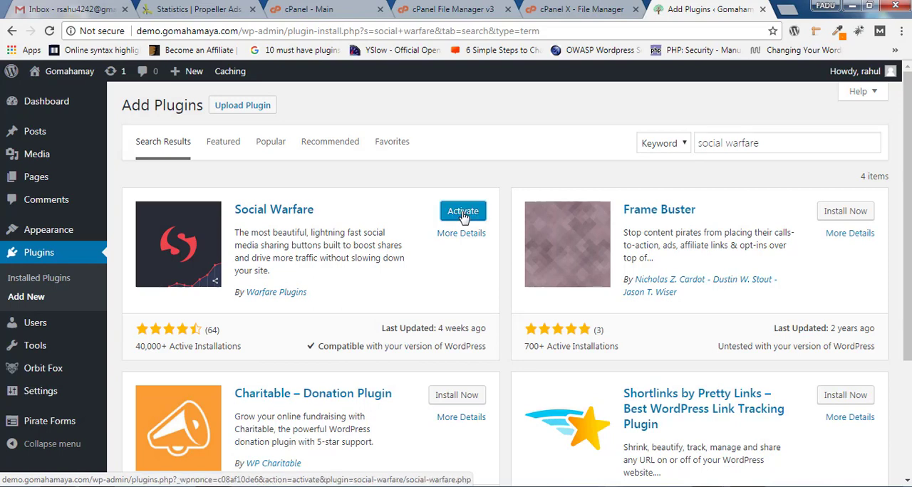
left_click(461, 211)
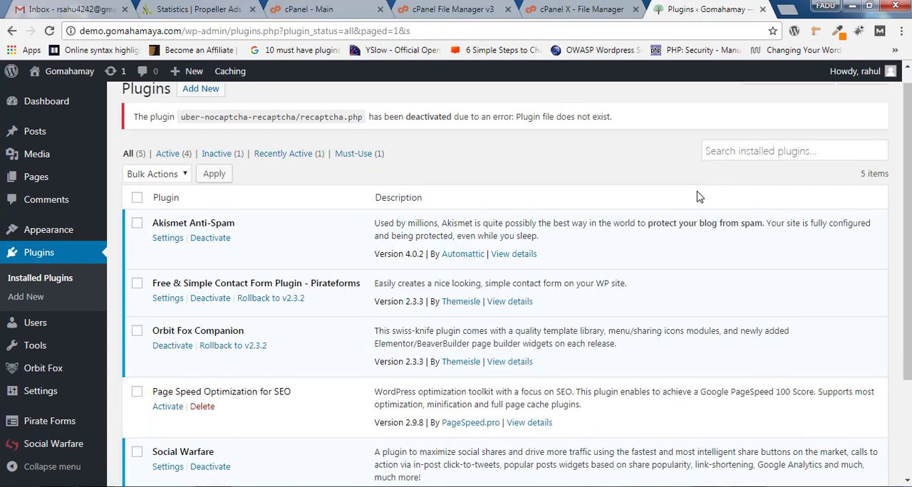
scroll("down", 3)
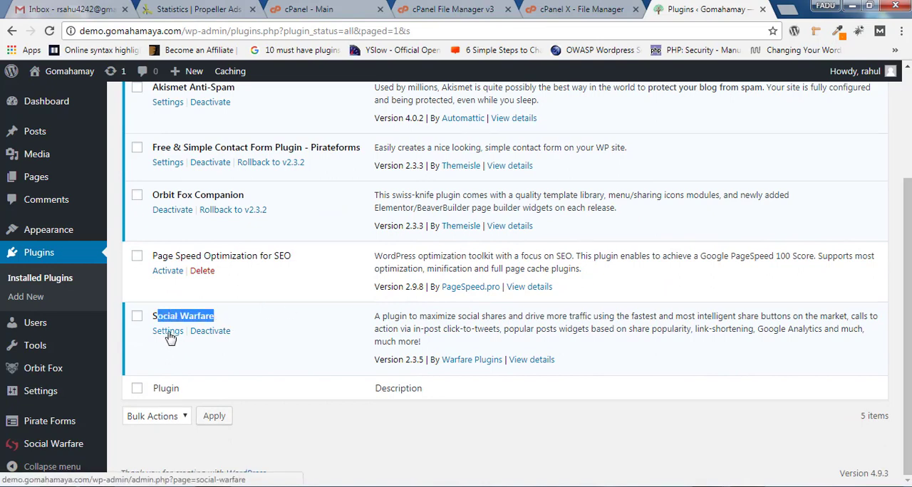
mouse_move(168, 330)
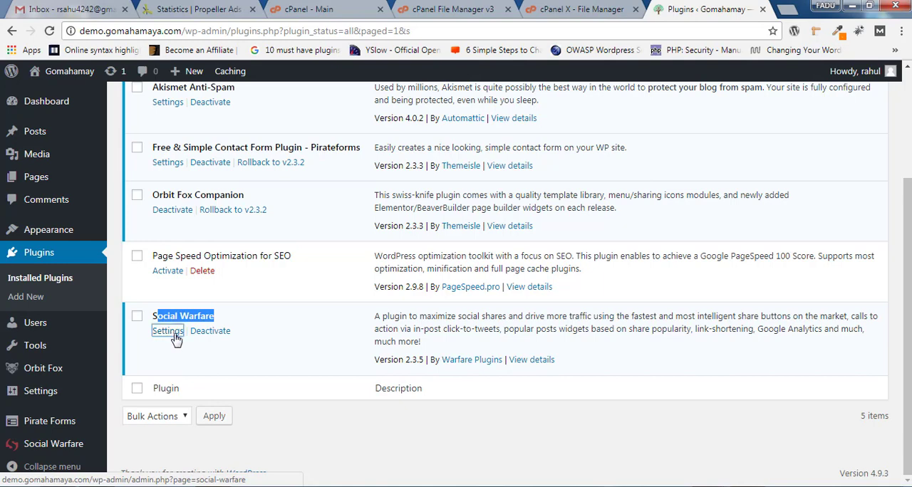
left_click(168, 330)
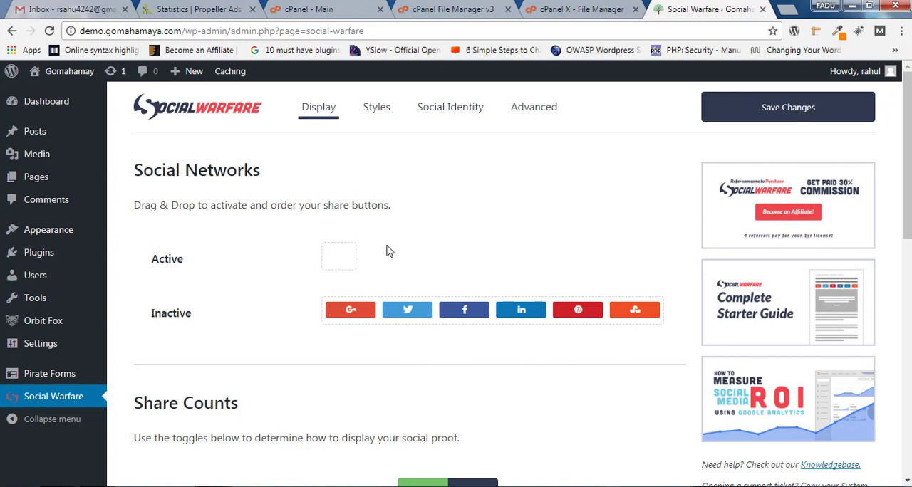
mouse_move(242, 199)
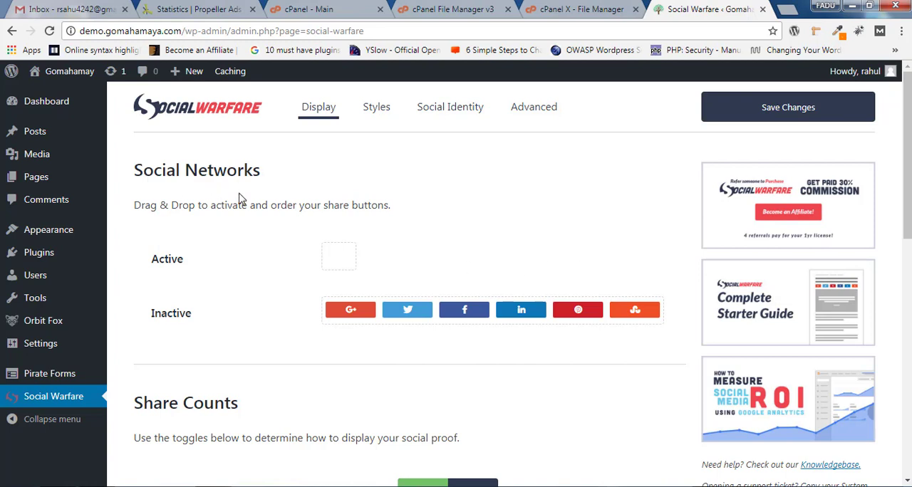
mouse_move(350, 311)
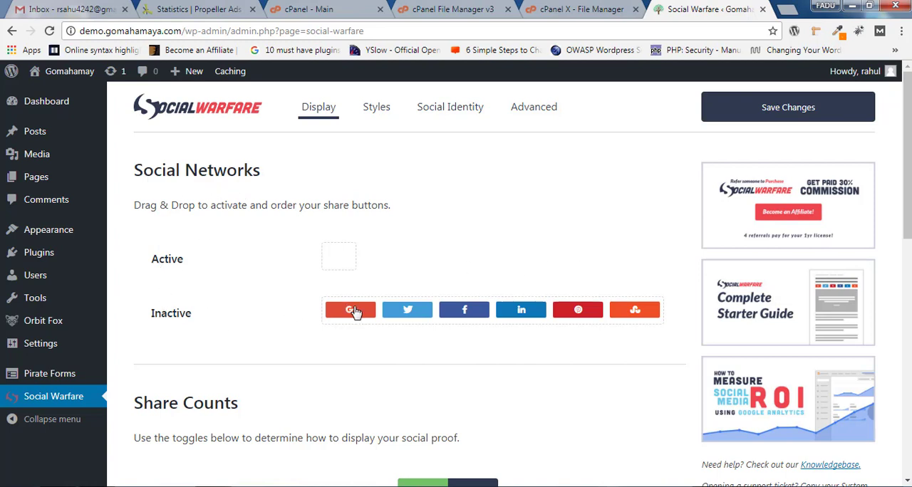
mouse_move(641, 316)
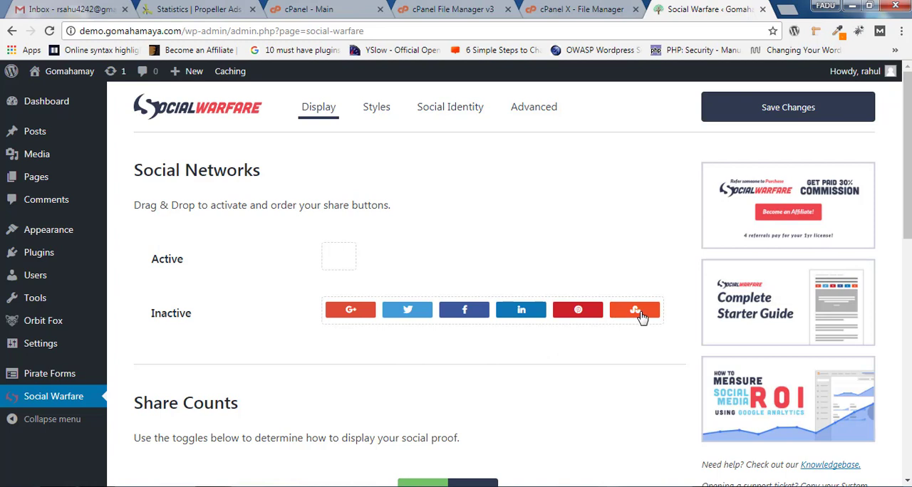
mouse_move(536, 335)
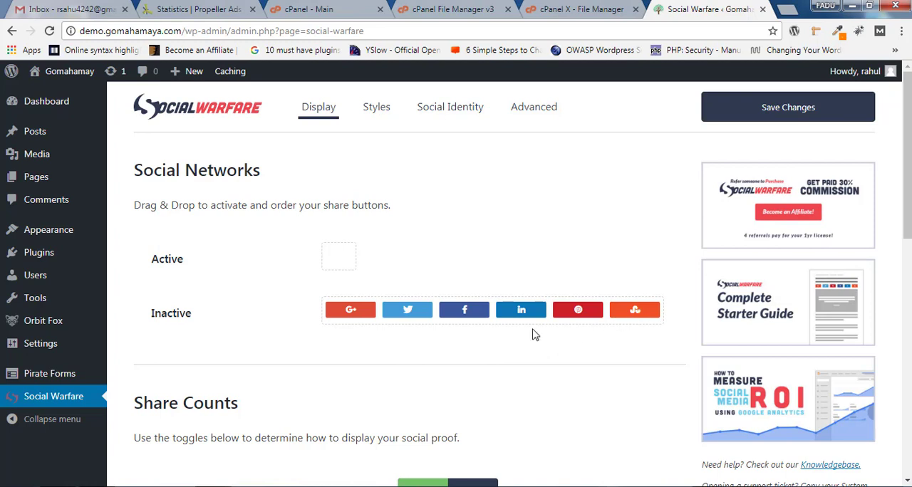
mouse_move(521, 314)
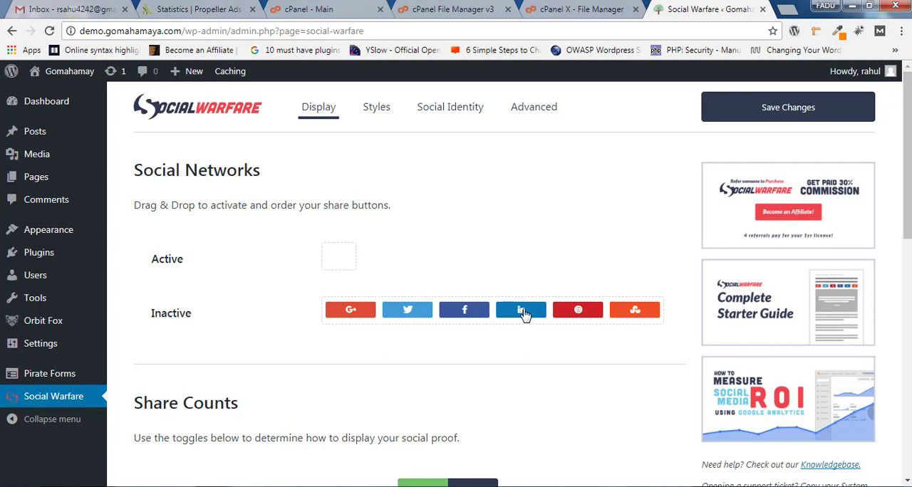
mouse_move(464, 312)
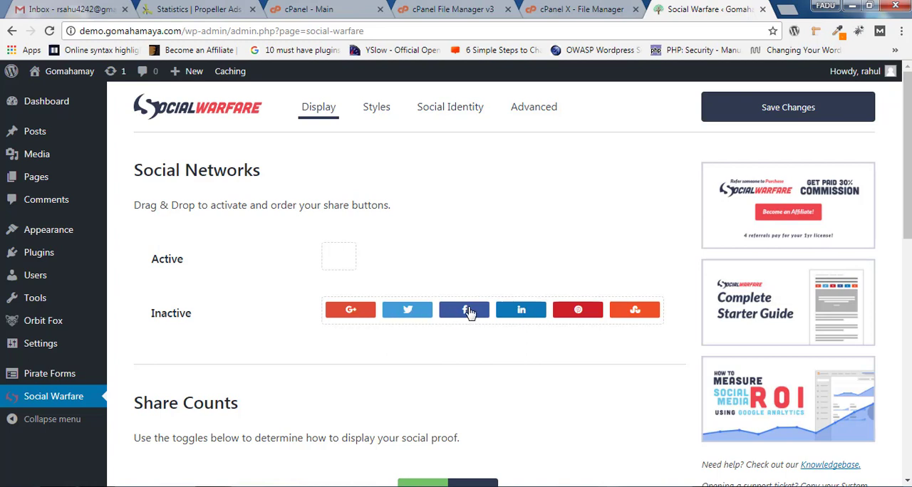
- Drag Facebook, Google+, Pinterest and StumbleUpon into the active share buttons
left_click_drag(465, 309, 416, 296)
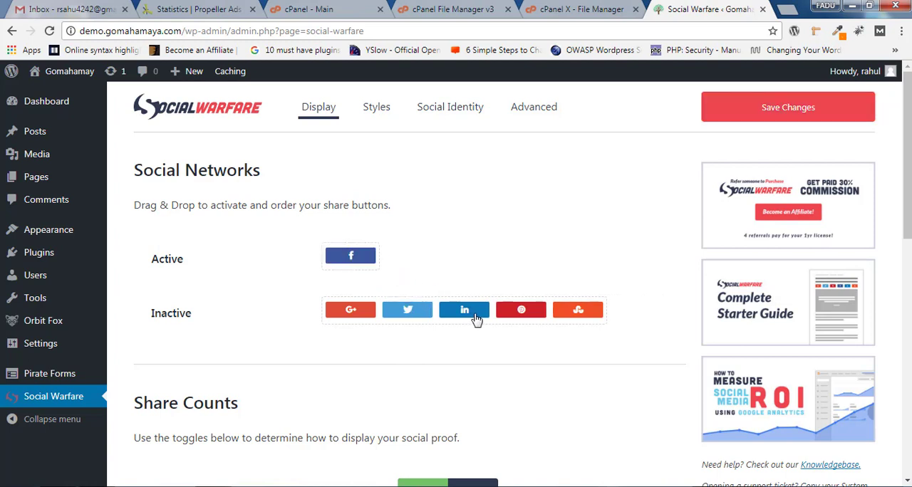
mouse_move(408, 310)
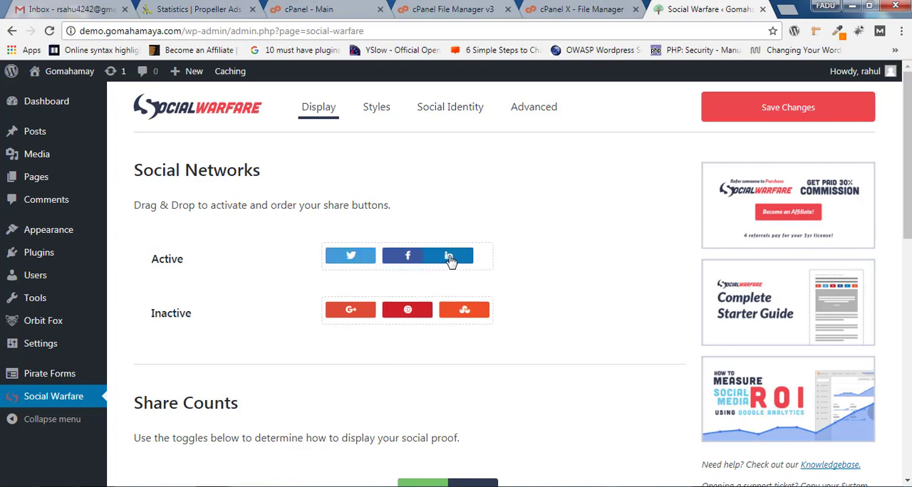
left_click_drag(350, 310, 511, 255)
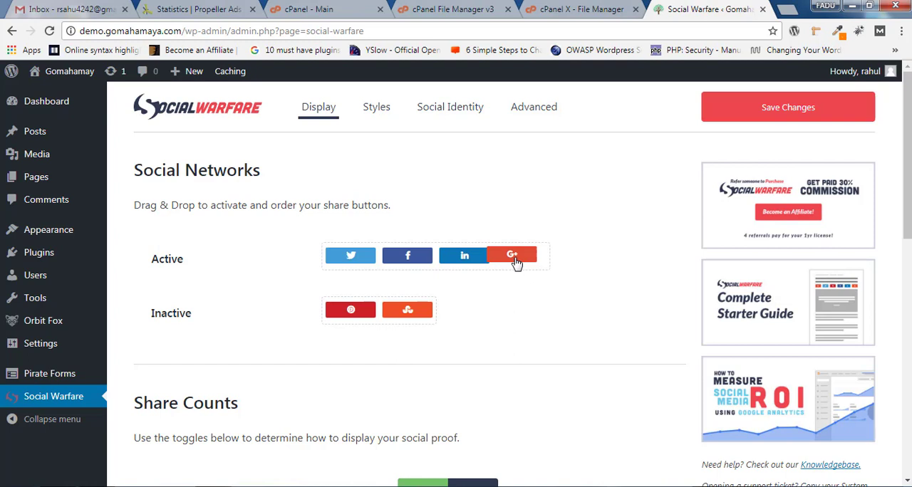
left_click_drag(350, 309, 521, 255)
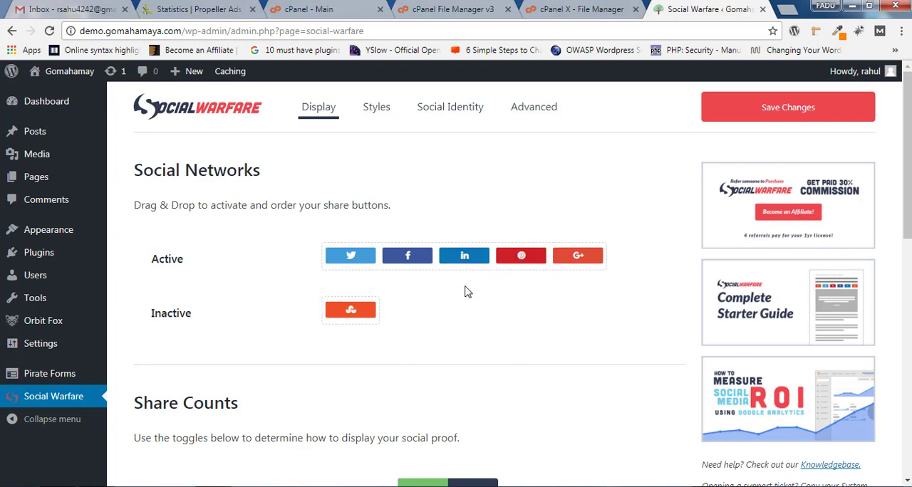
left_click_drag(351, 311, 471, 277)
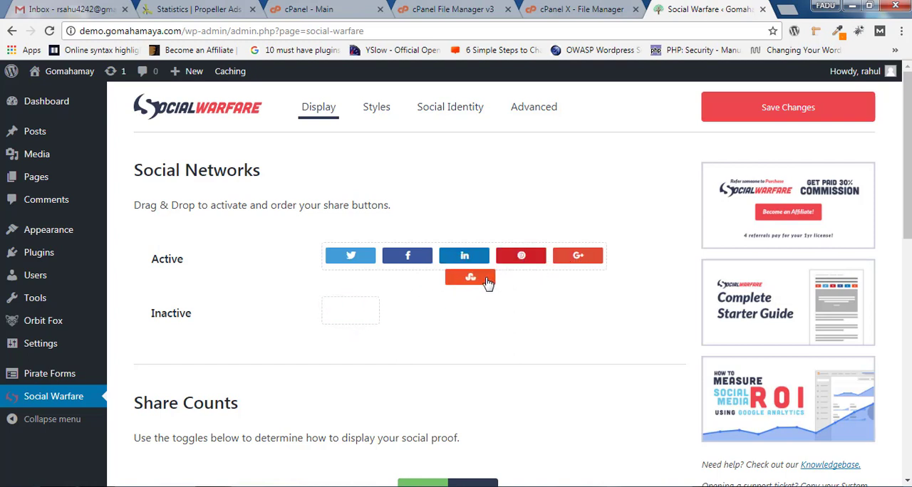
left_click_drag(470, 277, 634, 257)
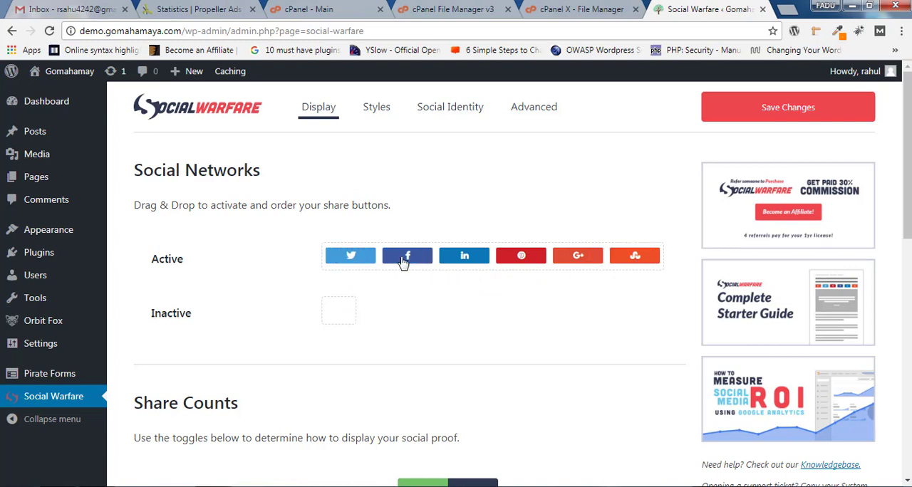
- Reorder the active buttons so Facebook is first and LinkedIn follows it
left_click_drag(407, 254, 351, 255)
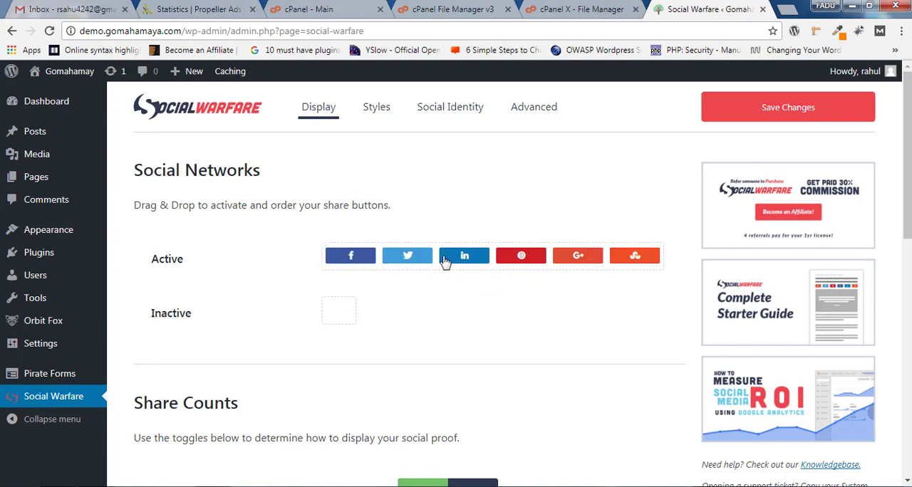
left_click_drag(407, 255, 464, 255)
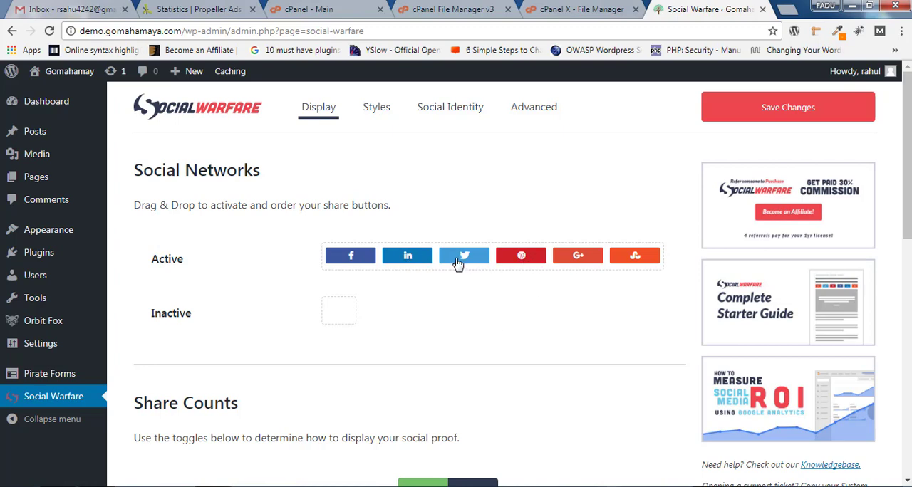
scroll("down", 3)
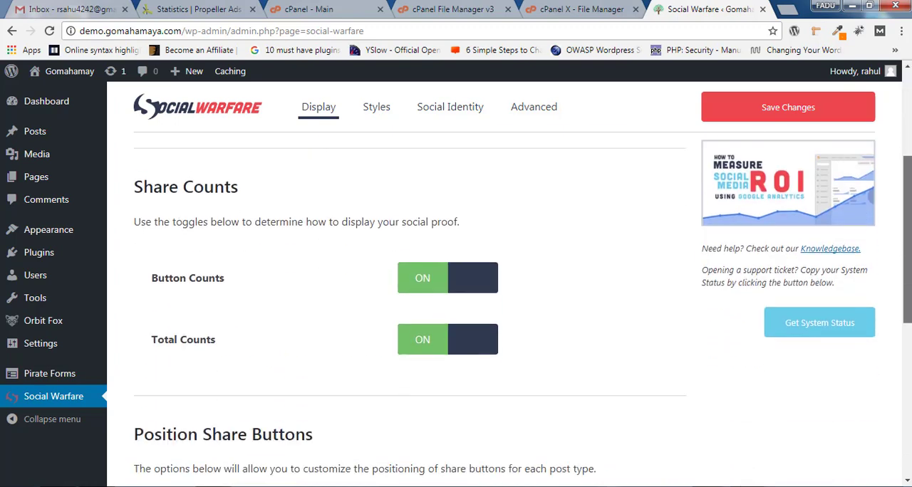
scroll("up", 3)
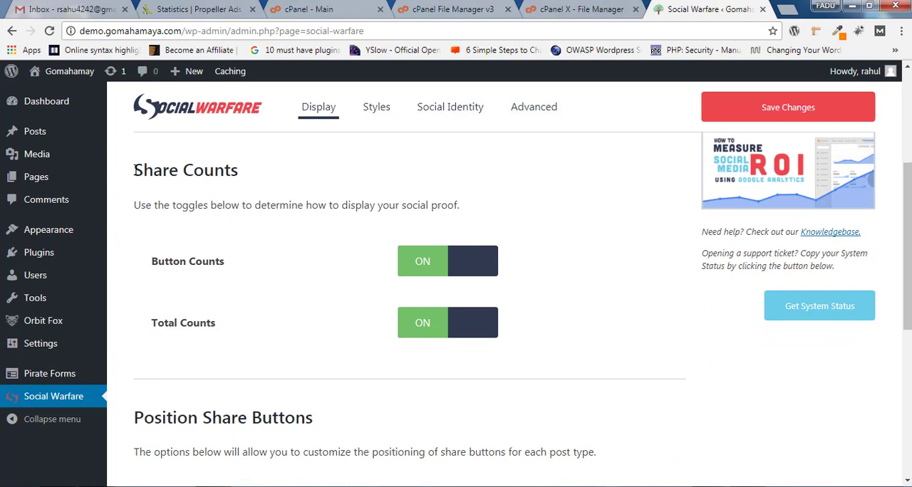
double_click(186, 169)
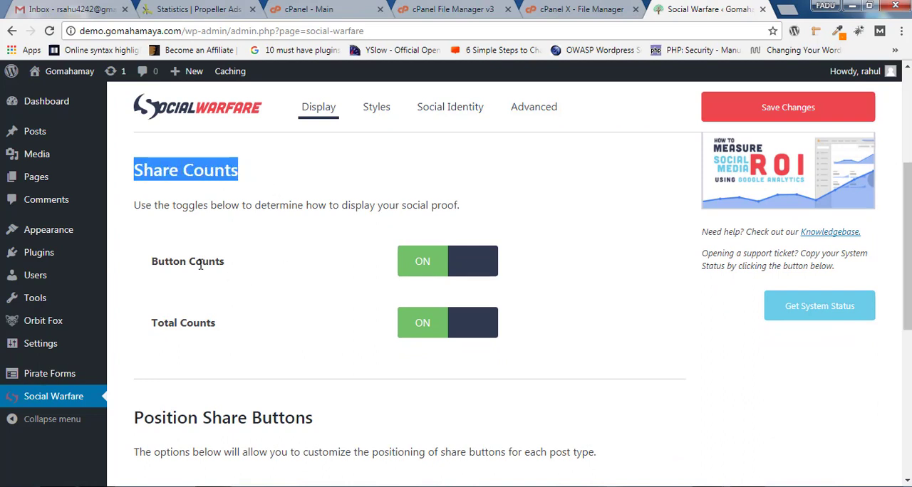
double_click(183, 322)
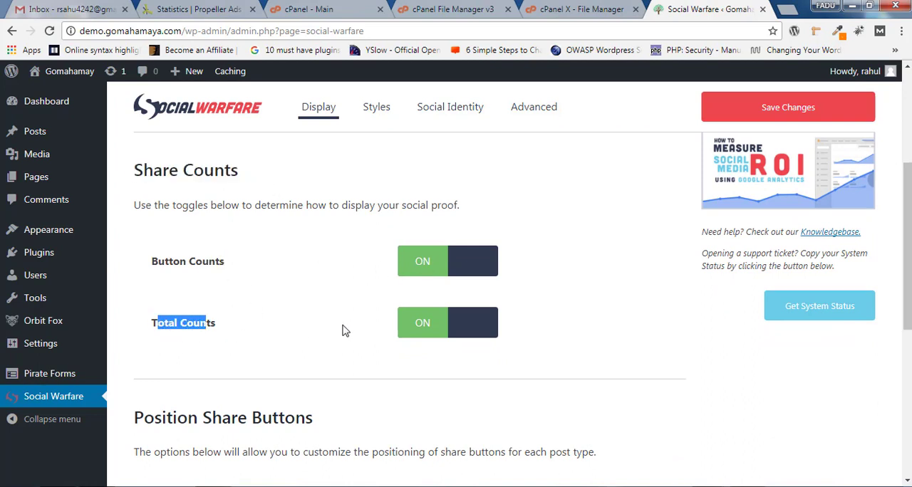
scroll("down", 3)
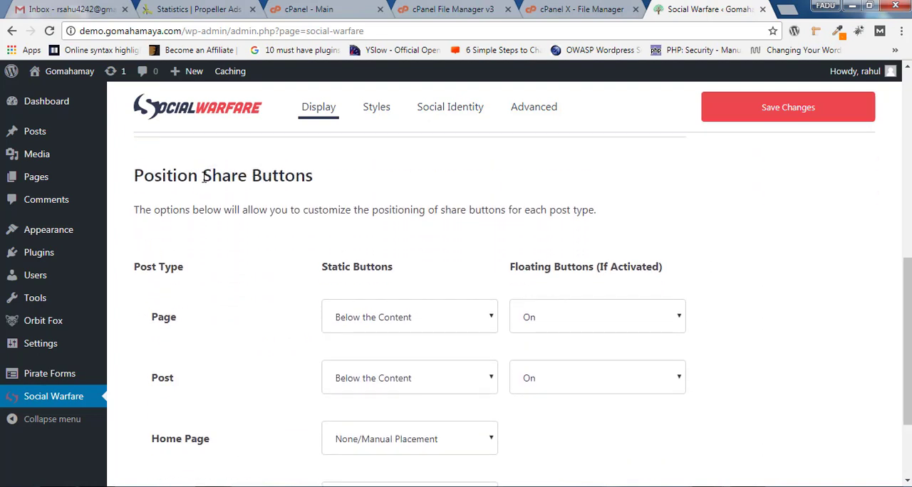
scroll("down", 3)
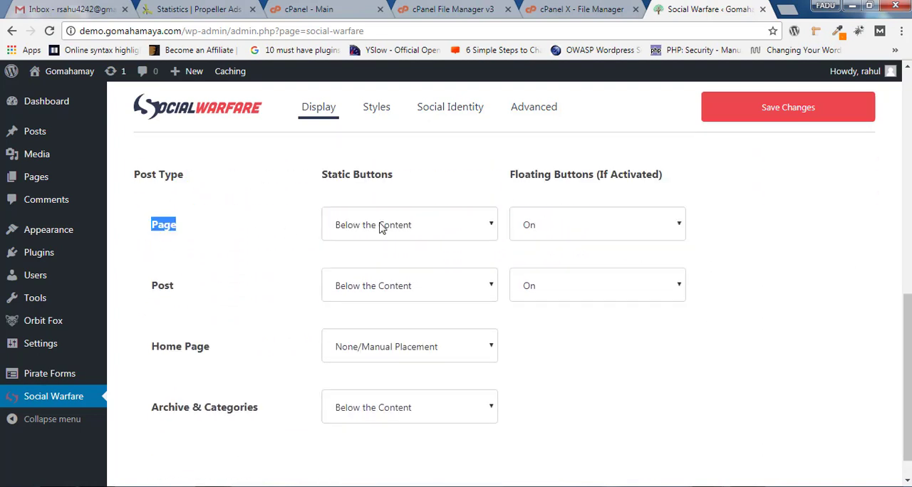
left_click(409, 225)
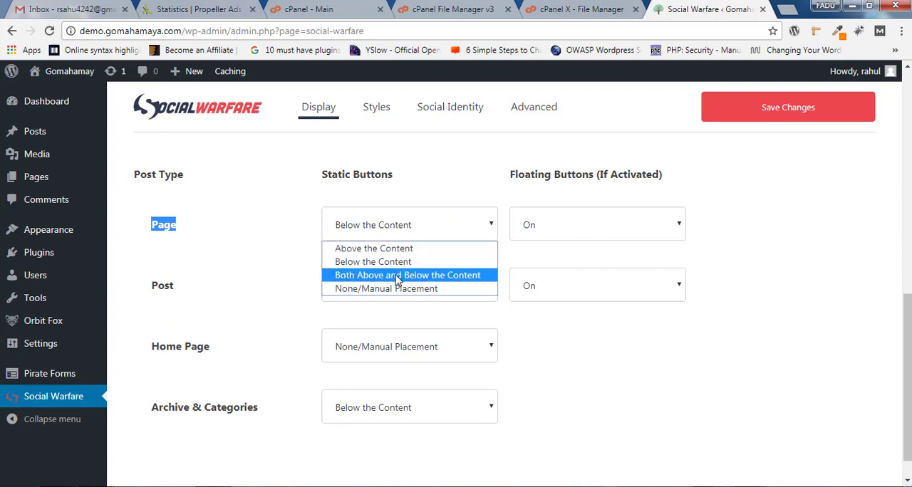
left_click(386, 288)
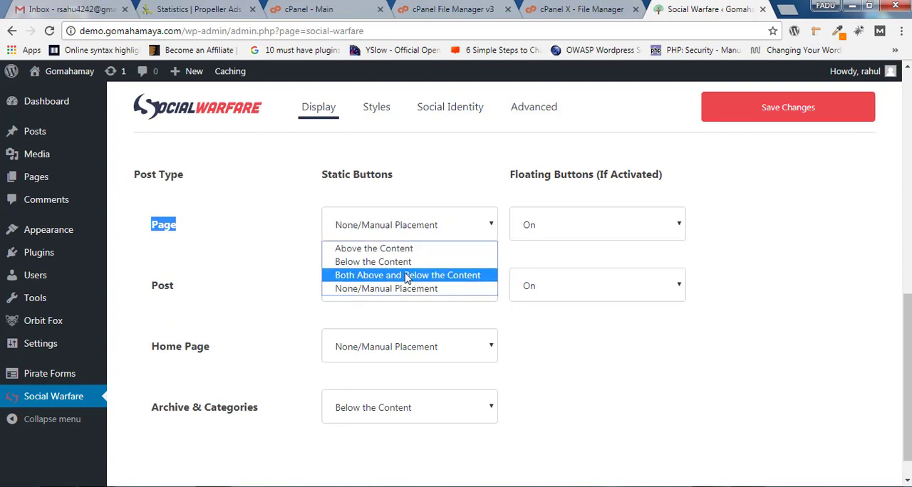
mouse_move(385, 287)
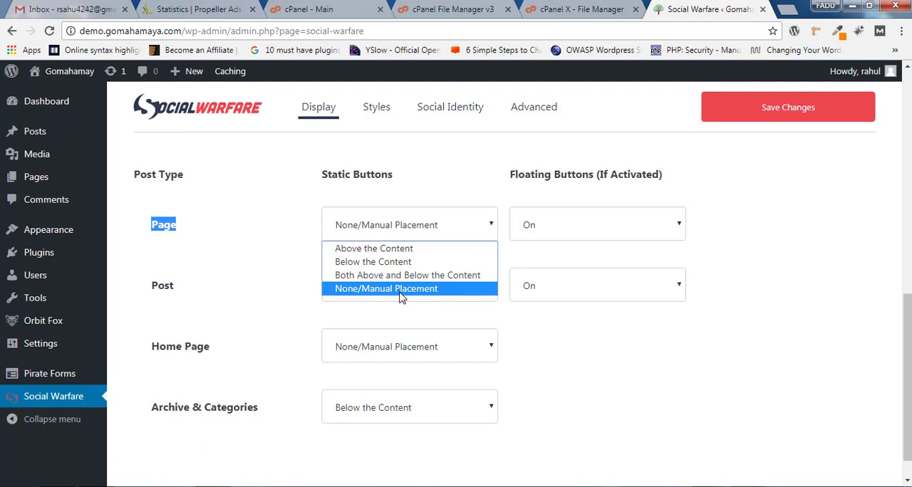
left_click(373, 262)
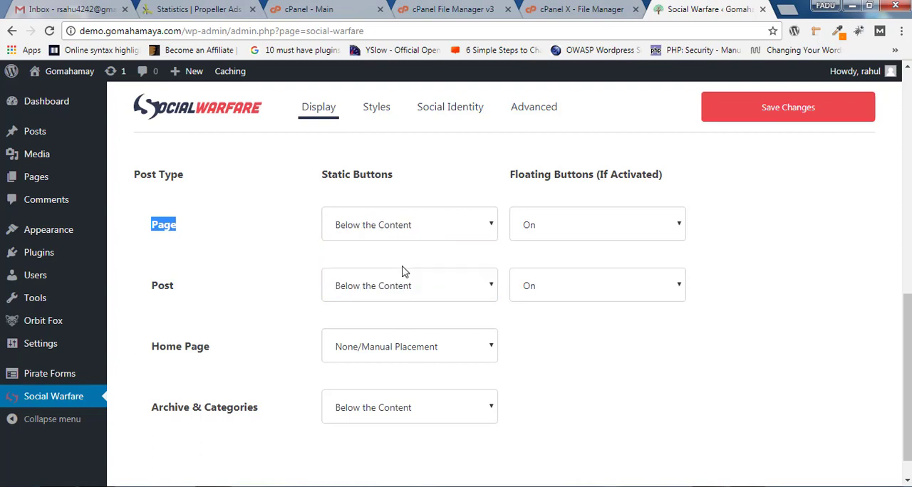
mouse_move(391, 278)
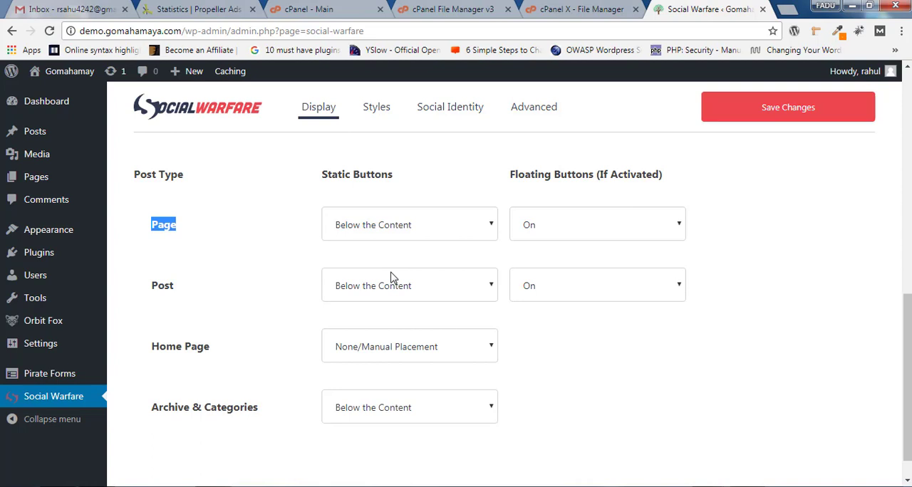
mouse_move(331, 300)
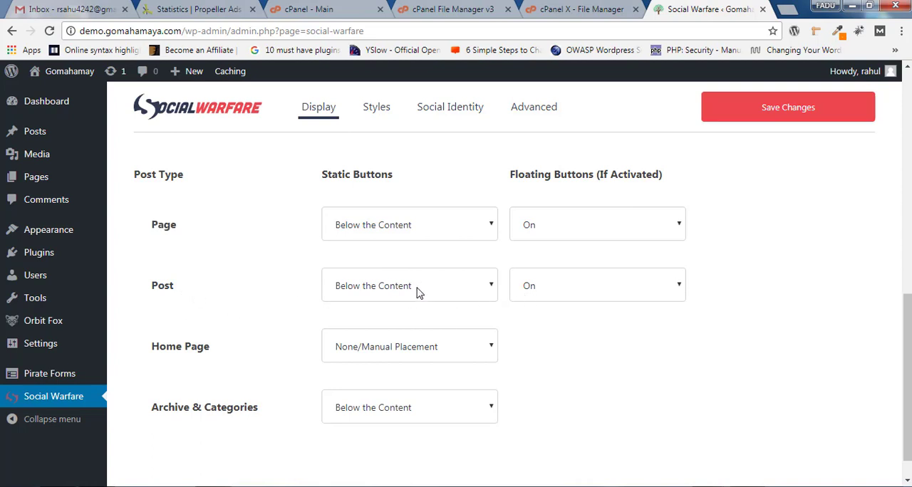
double_click(549, 175)
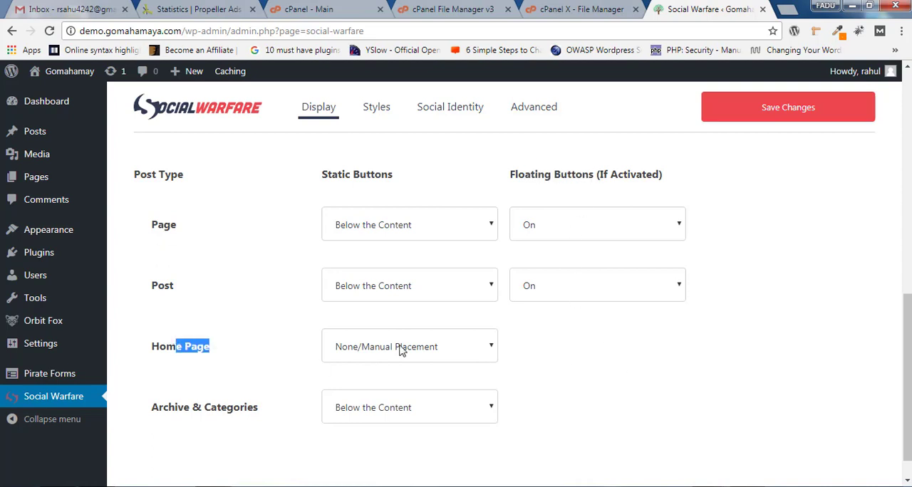
double_click(206, 407)
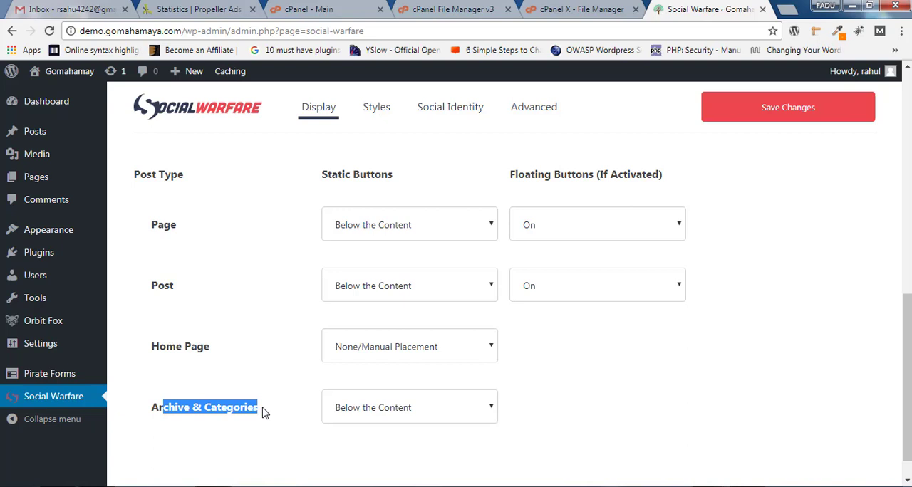
scroll("down", 3)
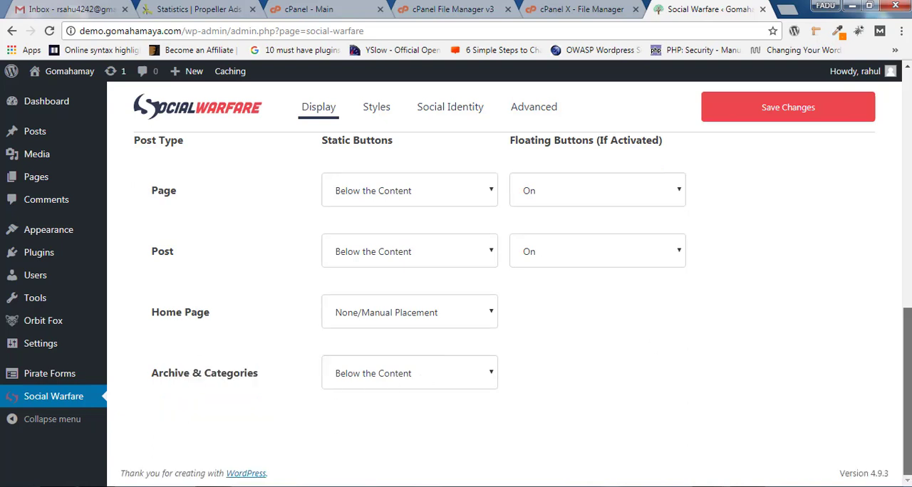
scroll("up", 3)
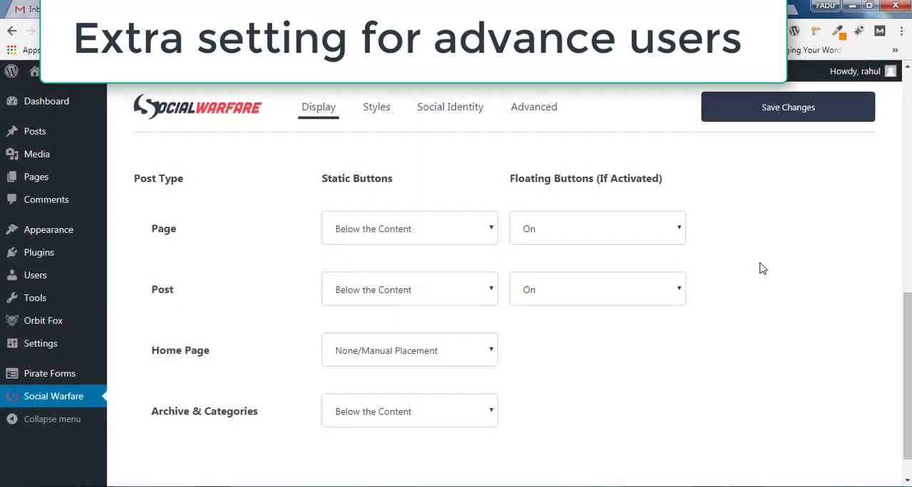
left_click(376, 107)
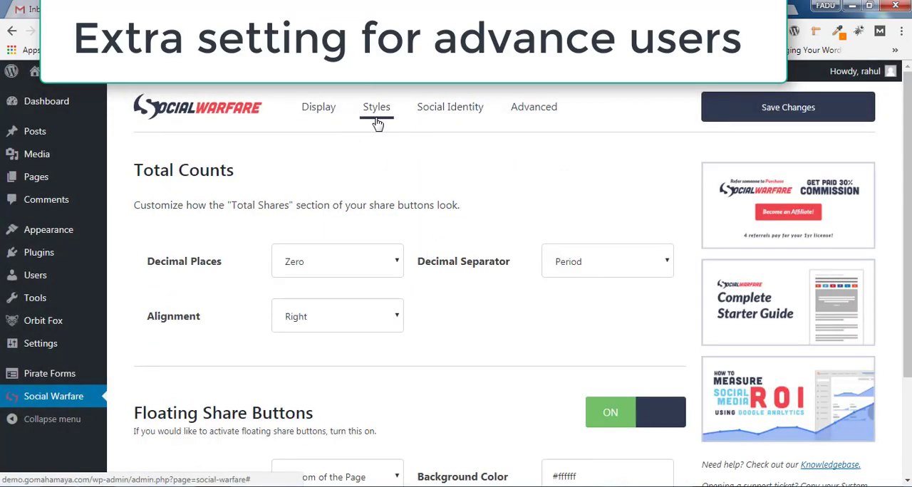
double_click(179, 170)
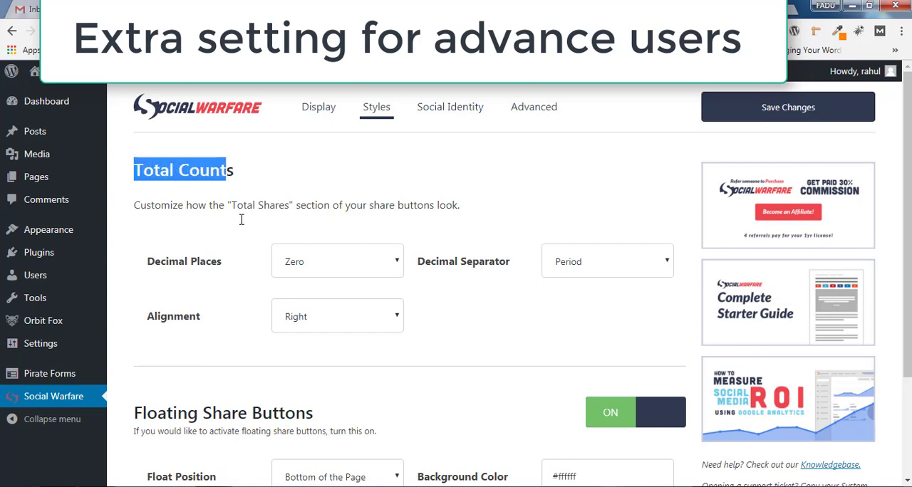
double_click(261, 206)
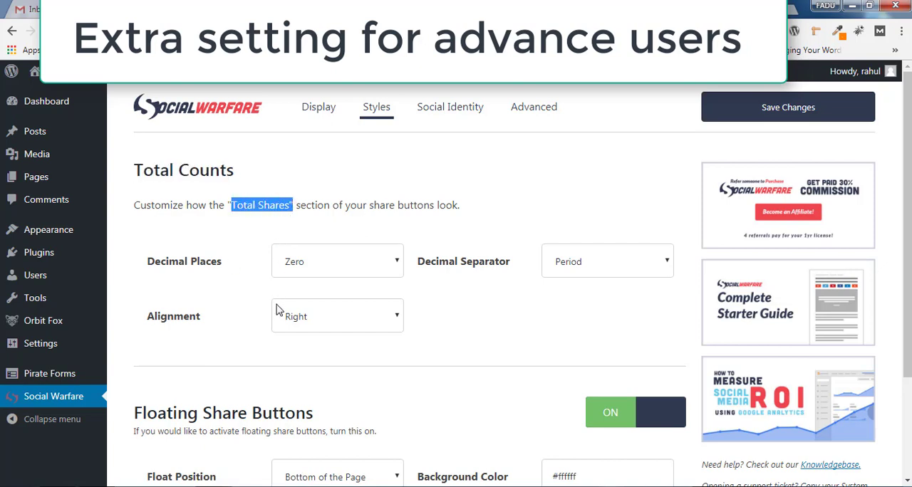
mouse_move(559, 319)
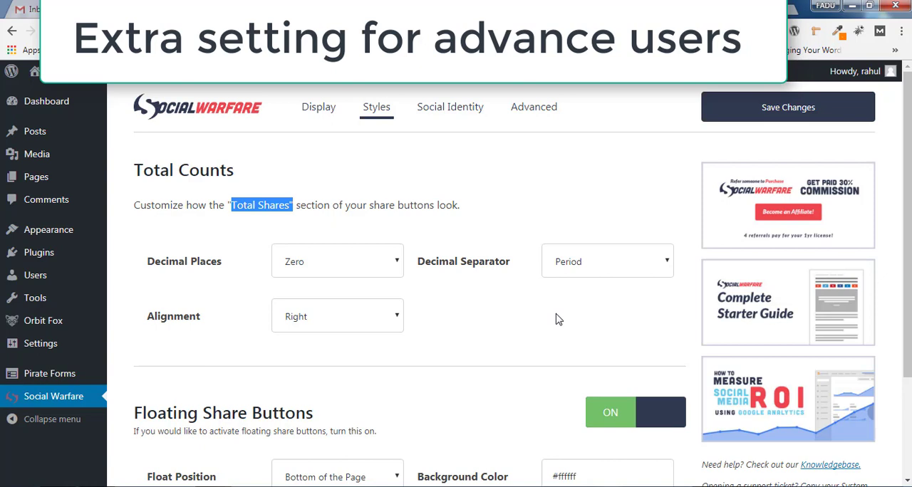
left_click(336, 261)
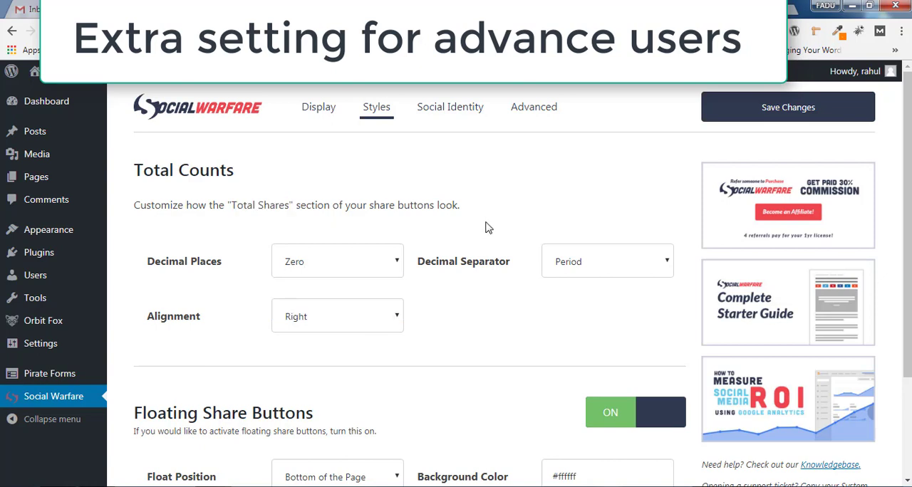
scroll("down", 3)
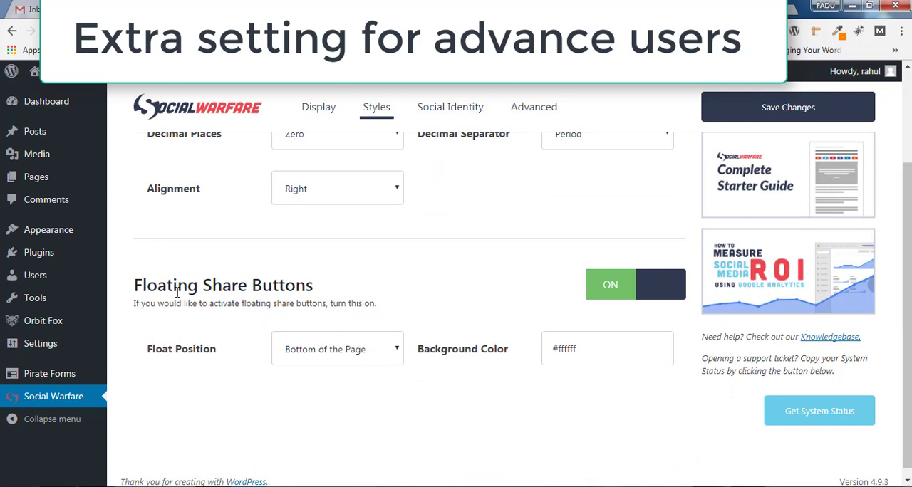
double_click(222, 285)
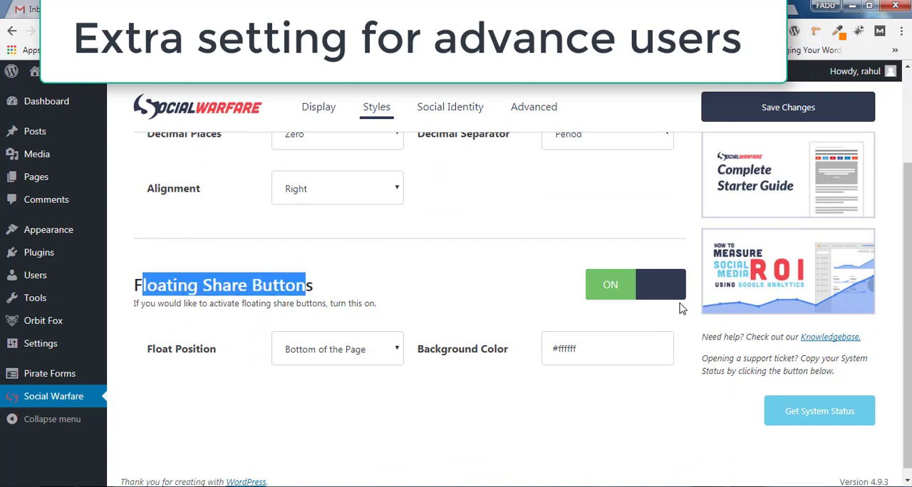
mouse_move(440, 310)
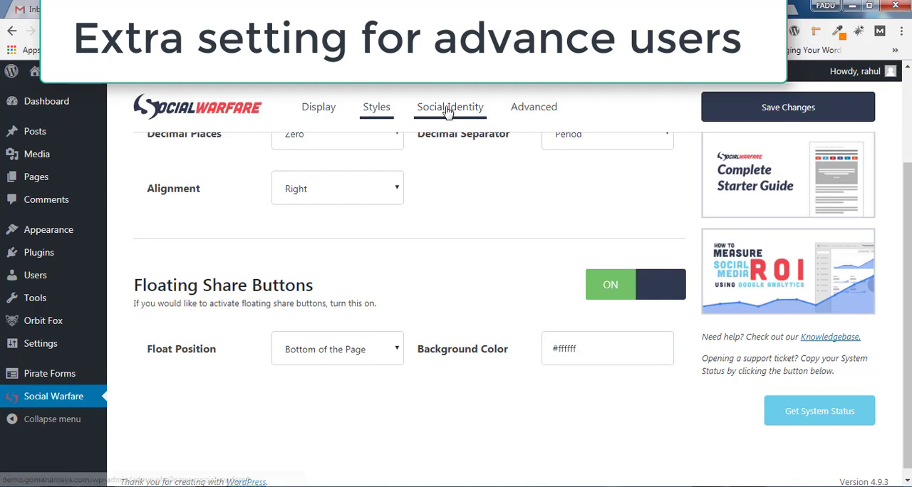
- In Social Identity, set the Twitter username to gomahamaya
left_click(450, 106)
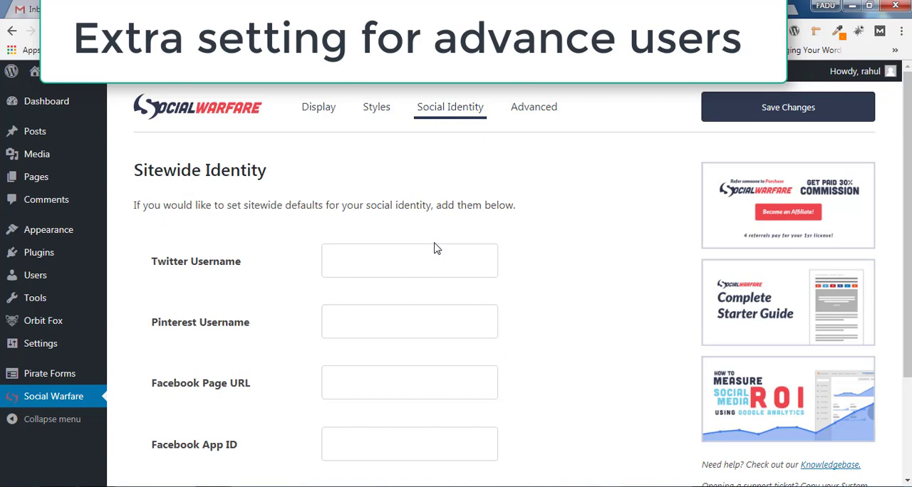
left_click(411, 259)
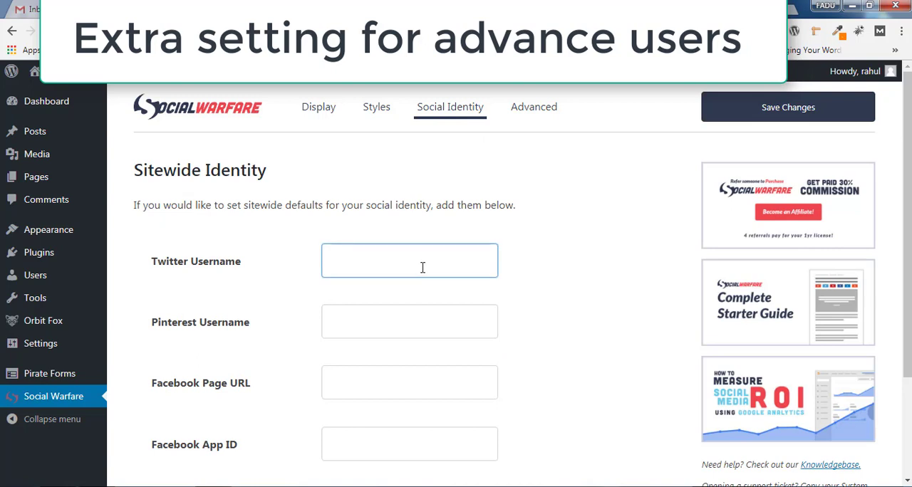
left_click(411, 260)
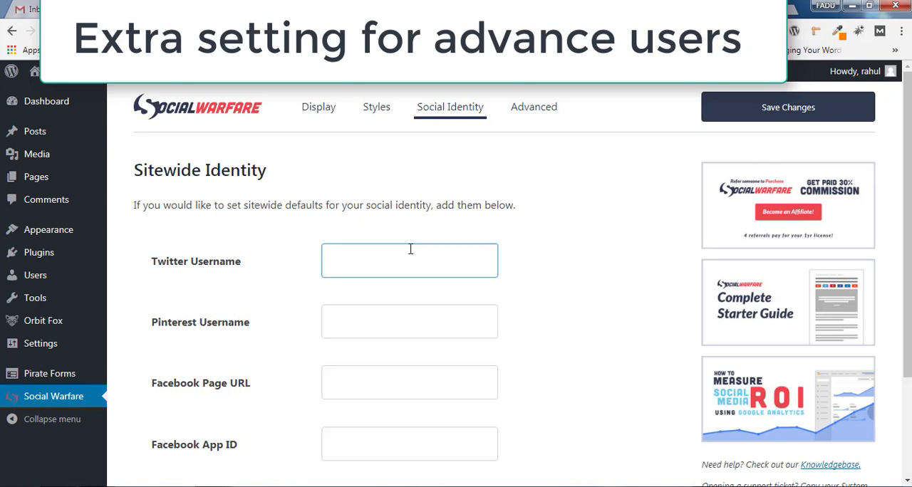
type("gomahamaya")
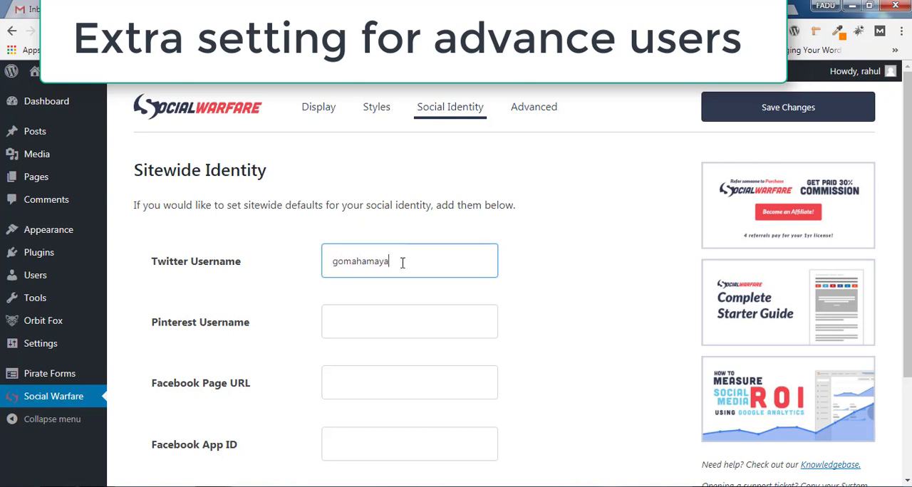
- Move to the Facebook Page URL field and start a new browser tab to fetch the link
left_click(408, 382)
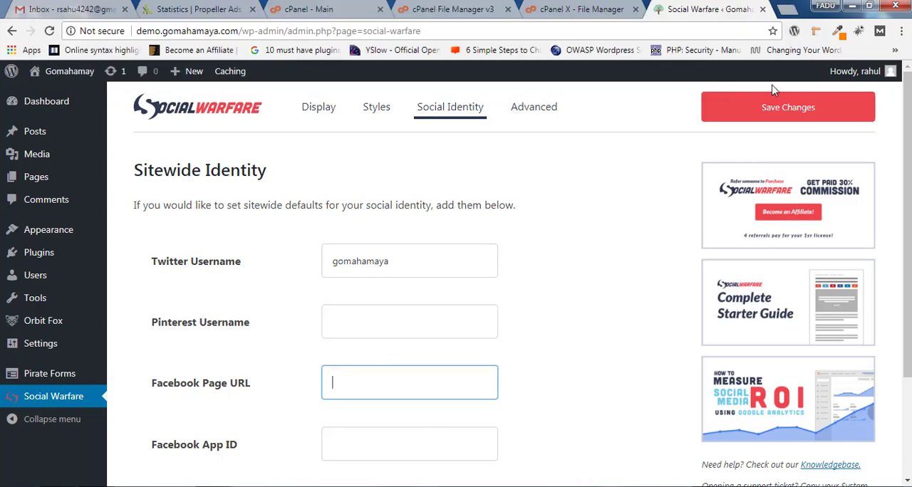
left_click(686, 8)
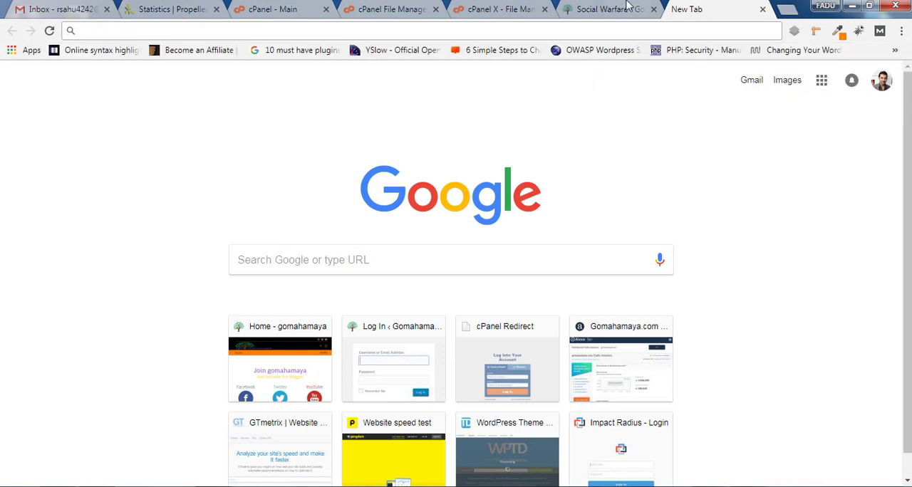
- Return to Social Warfare and paste the gomahamaya Facebook page address into Facebook Page URL
left_click(605, 9)
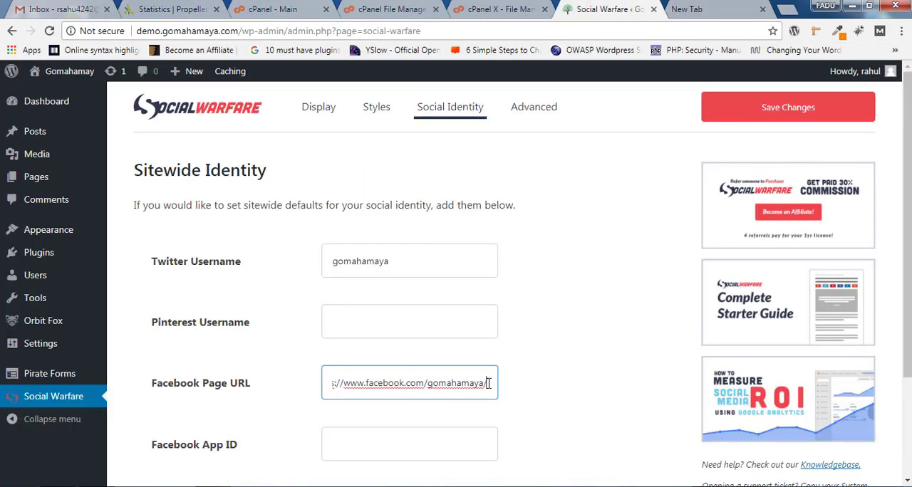
double_click(455, 383)
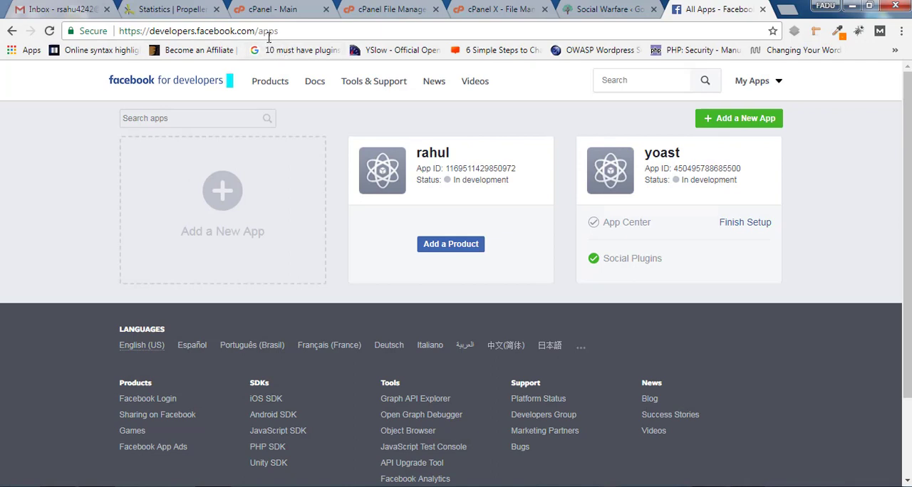
mouse_move(230, 93)
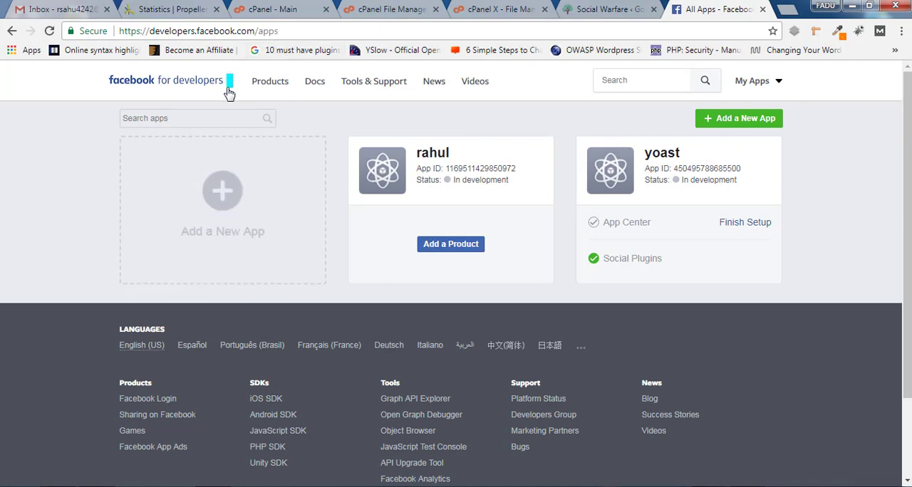
mouse_move(826, 102)
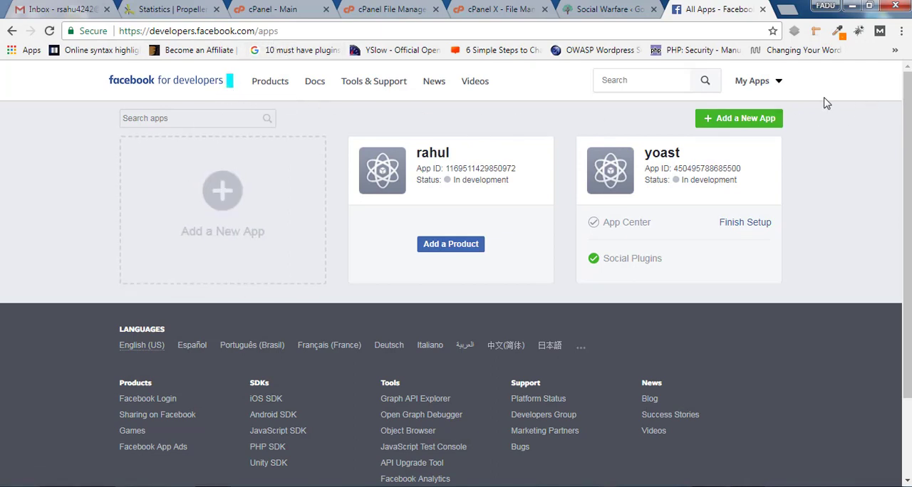
mouse_move(738, 118)
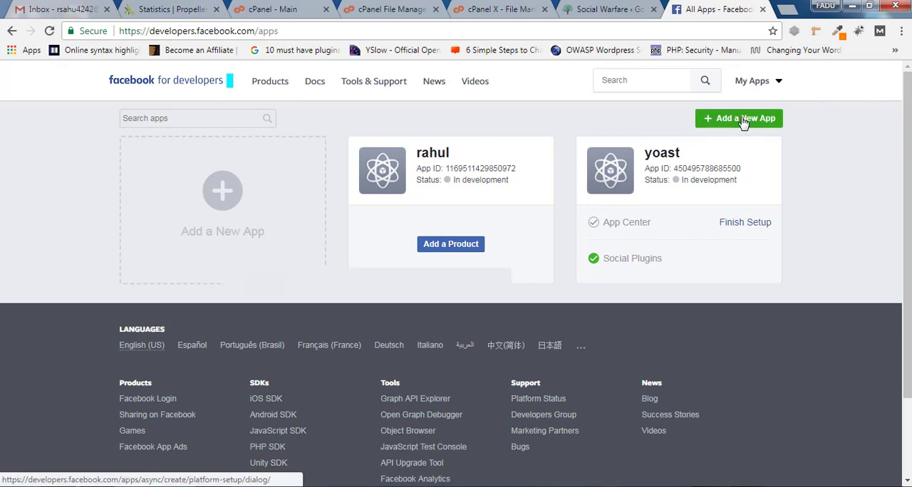
- Create a new Facebook app with display name 'social warfare' and pass the security check
left_click(738, 119)
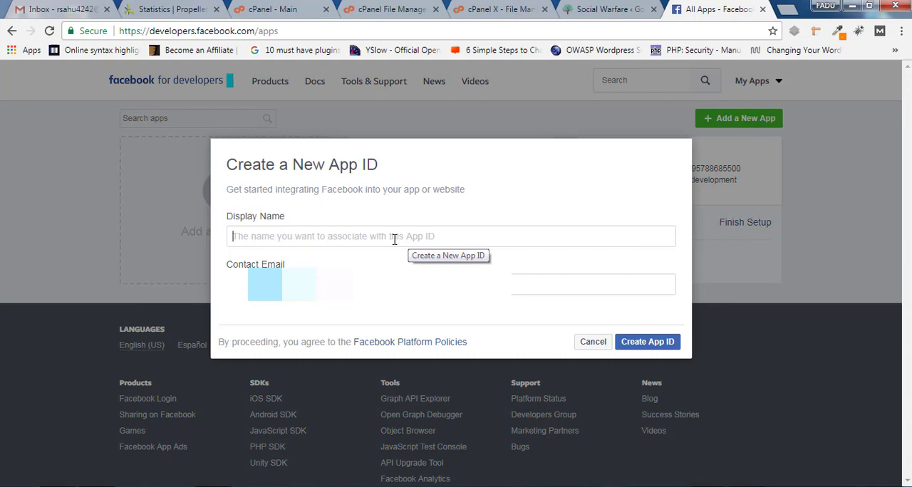
type("social")
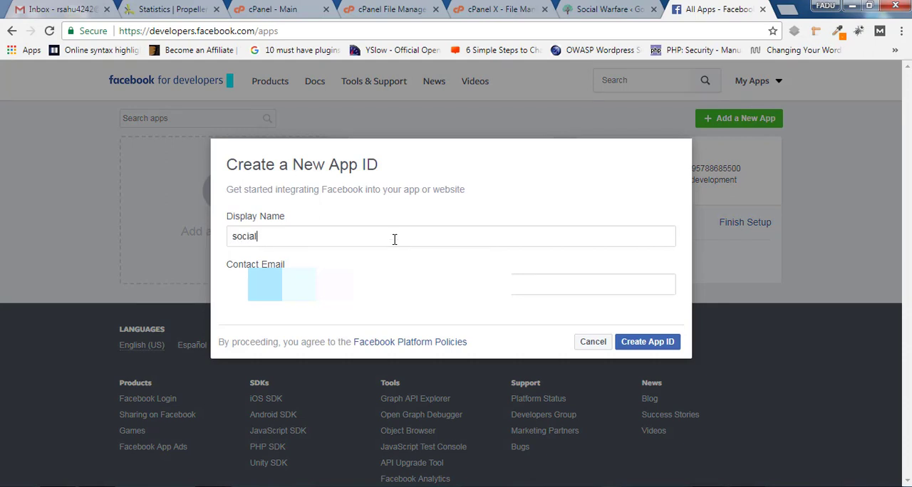
type("warfare")
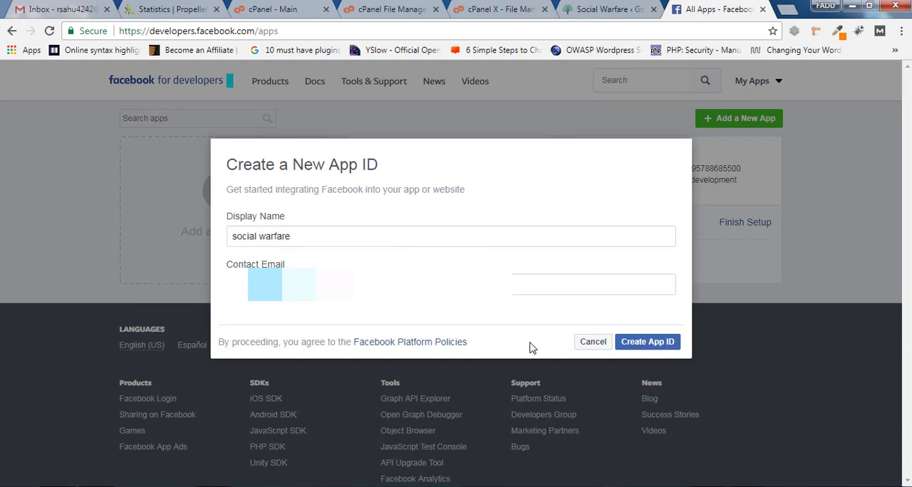
mouse_move(844, 403)
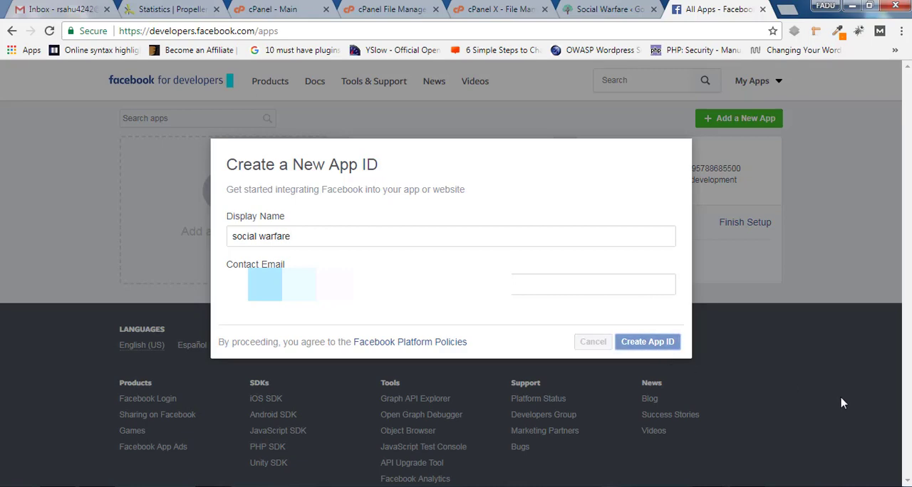
left_click(647, 342)
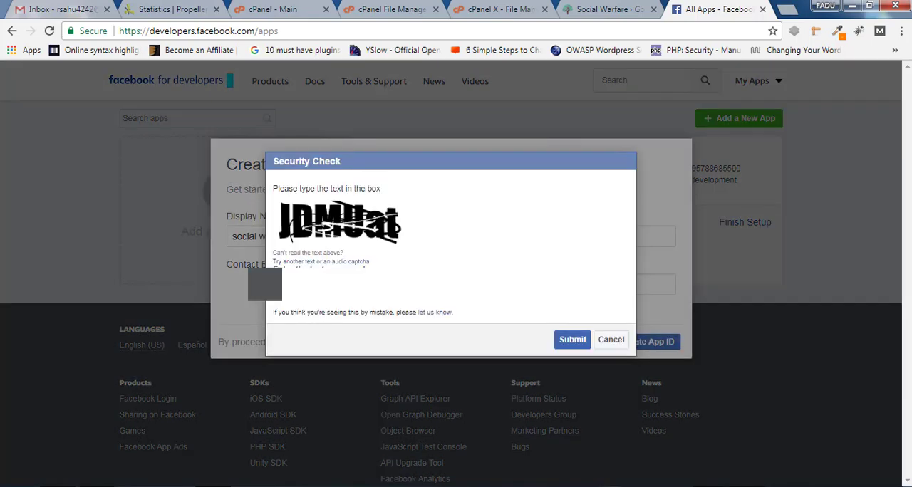
left_click(572, 339)
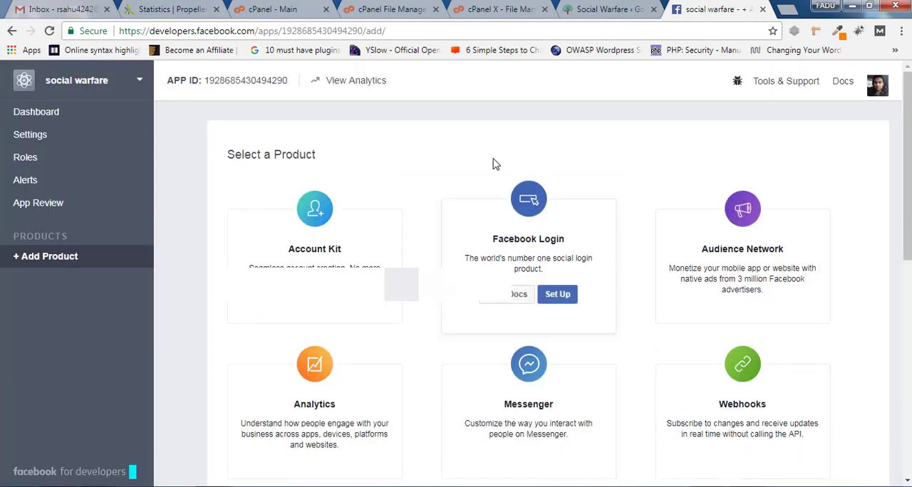
mouse_move(77, 256)
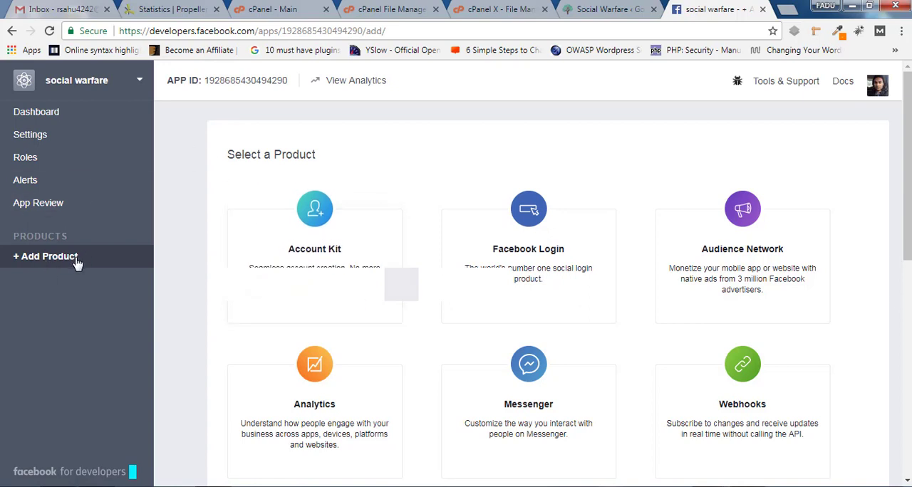
mouse_move(36, 112)
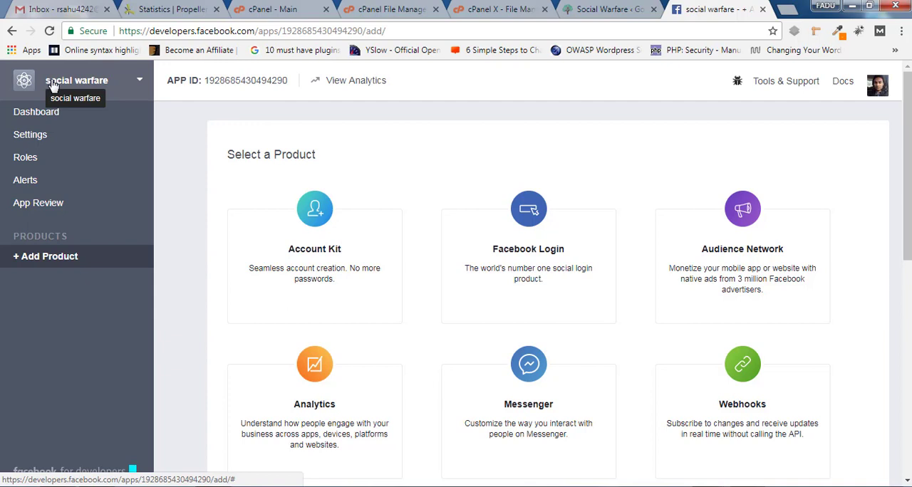
left_click(139, 80)
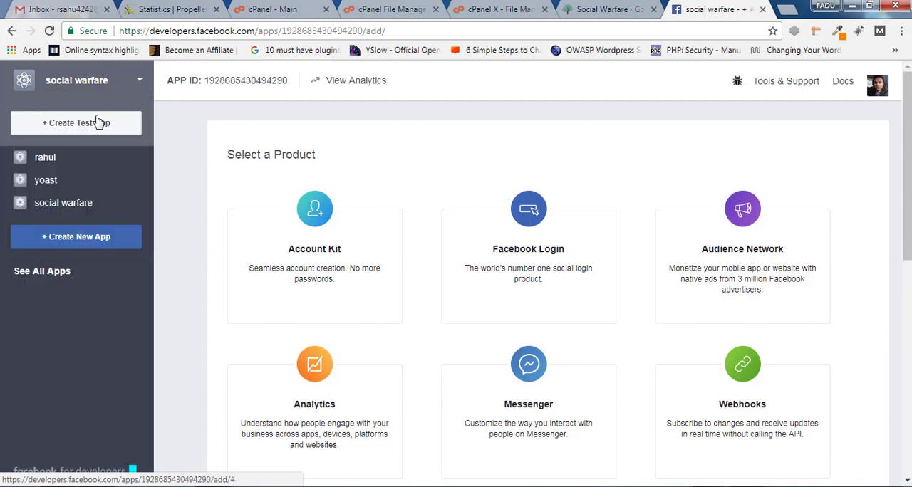
mouse_move(62, 202)
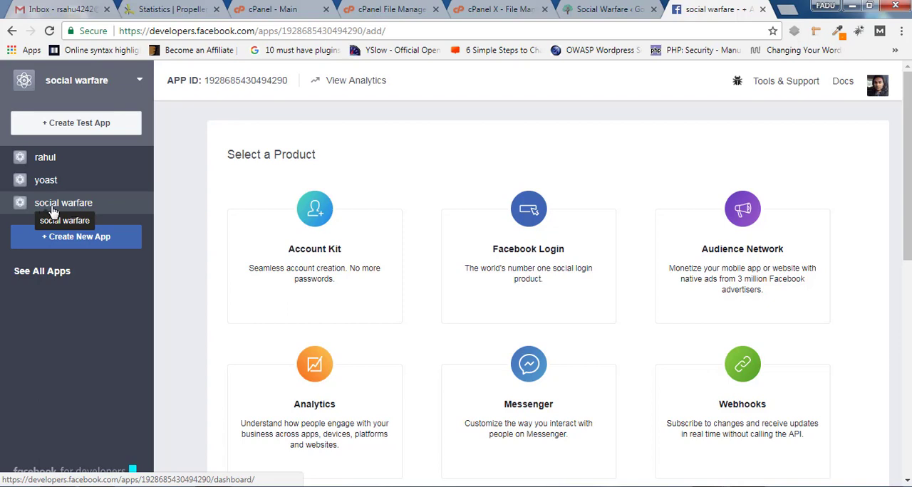
mouse_move(71, 213)
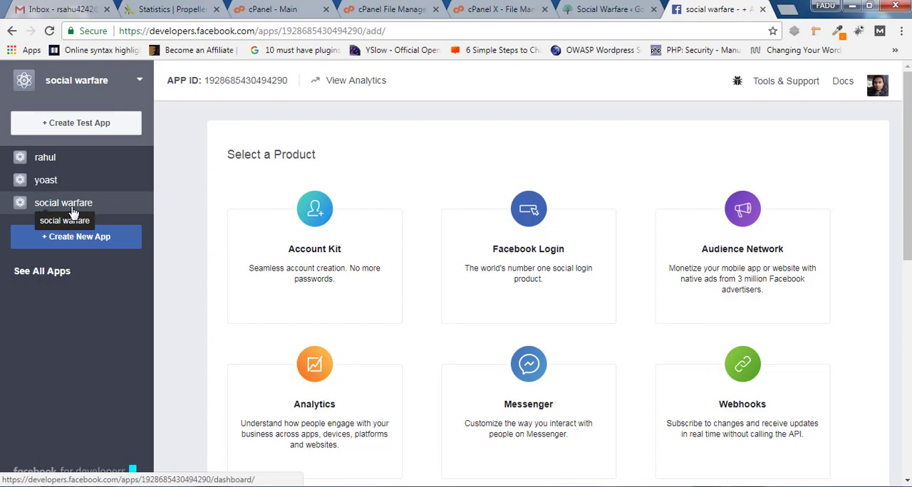
left_click(63, 202)
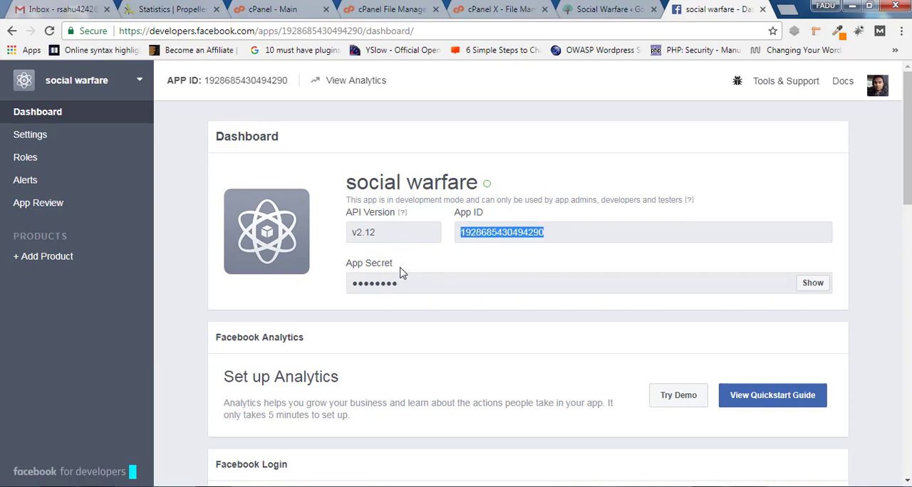
mouse_move(396, 199)
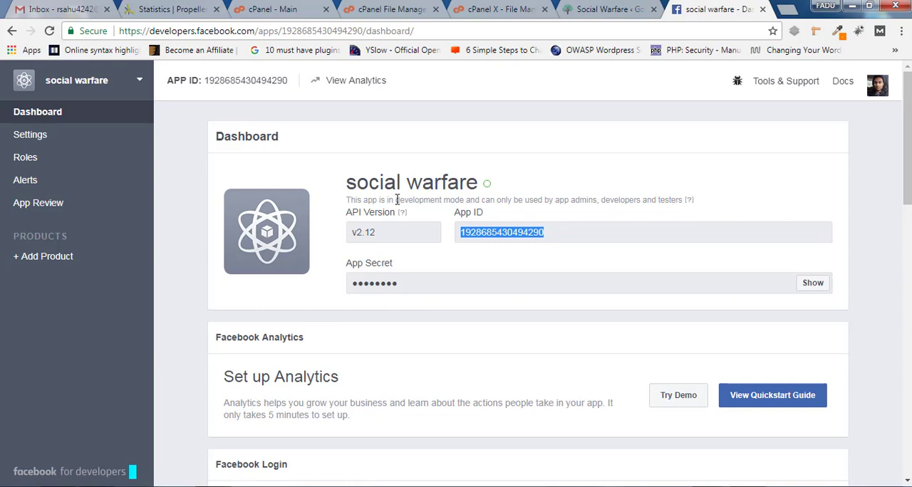
left_click(606, 9)
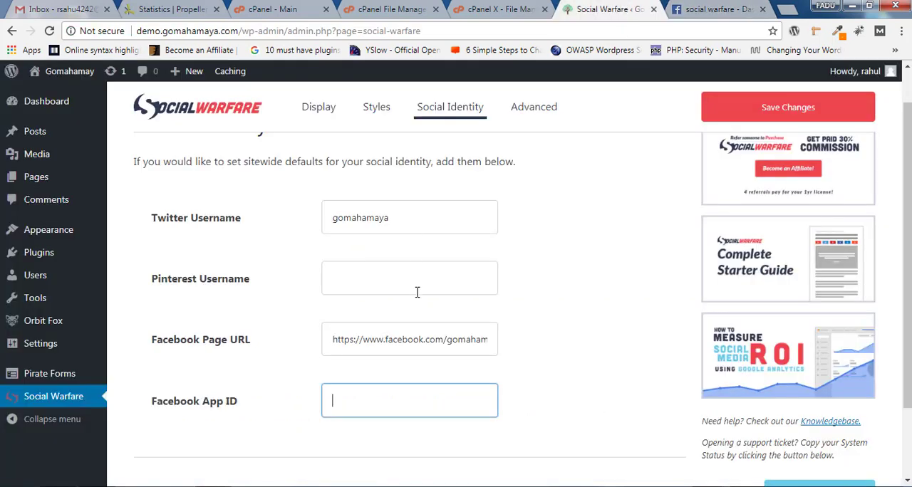
type("1928685430494290")
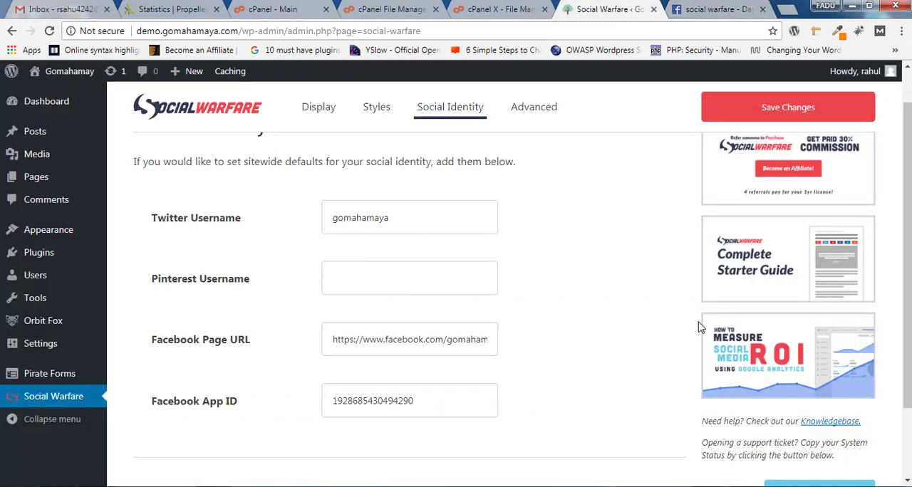
scroll("up", 3)
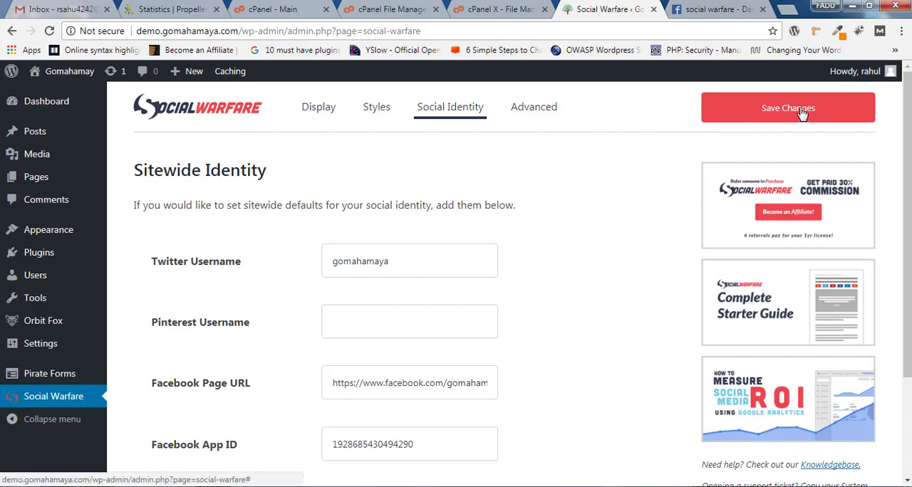
- In Advanced settings, switch Frame Buster ON, leaving Full Content and Force New Shares off
left_click(533, 106)
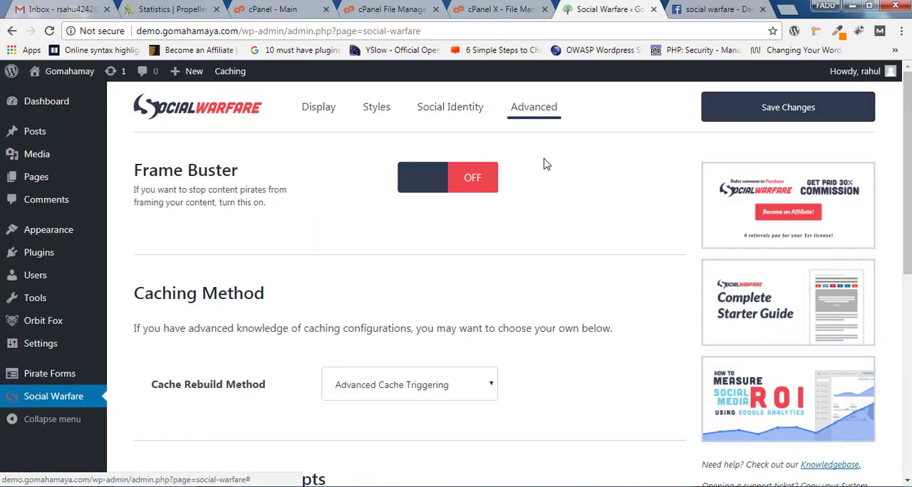
left_click(421, 178)
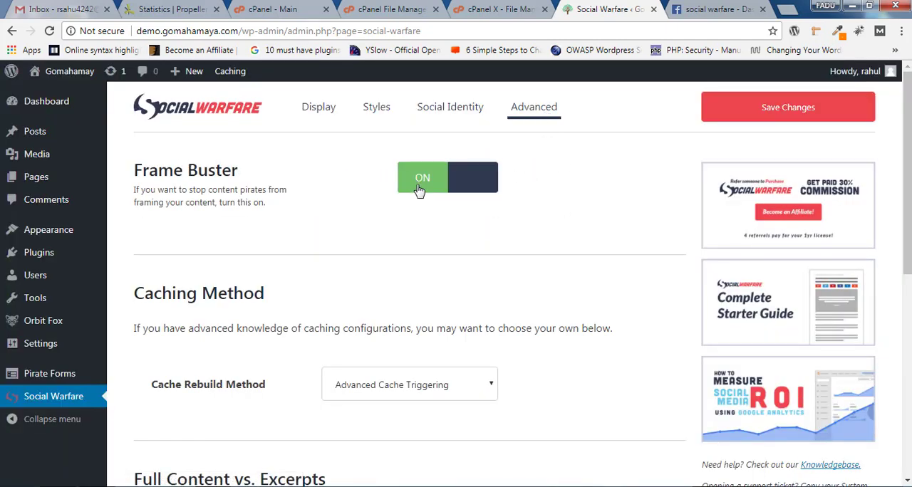
mouse_move(498, 213)
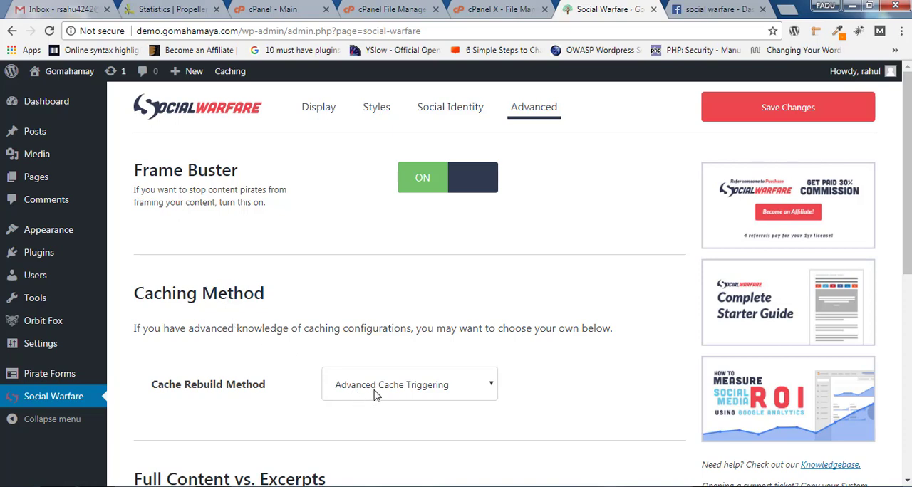
mouse_move(438, 393)
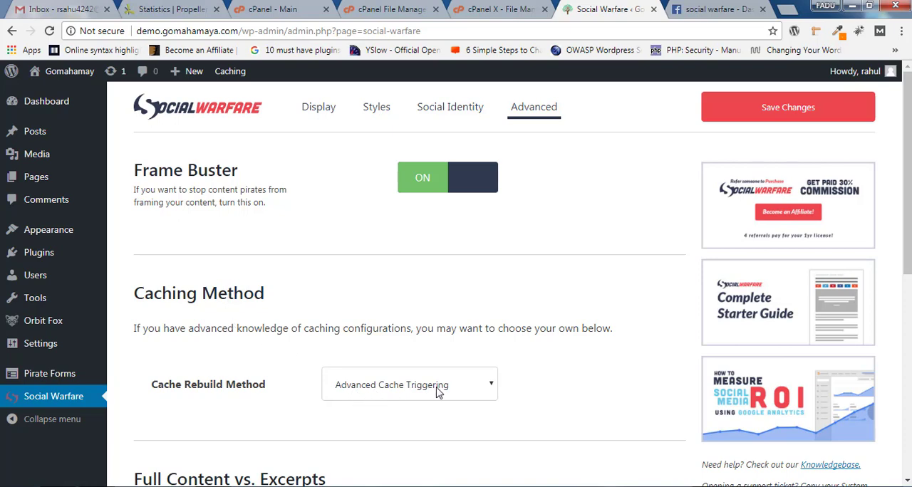
scroll("down", 3)
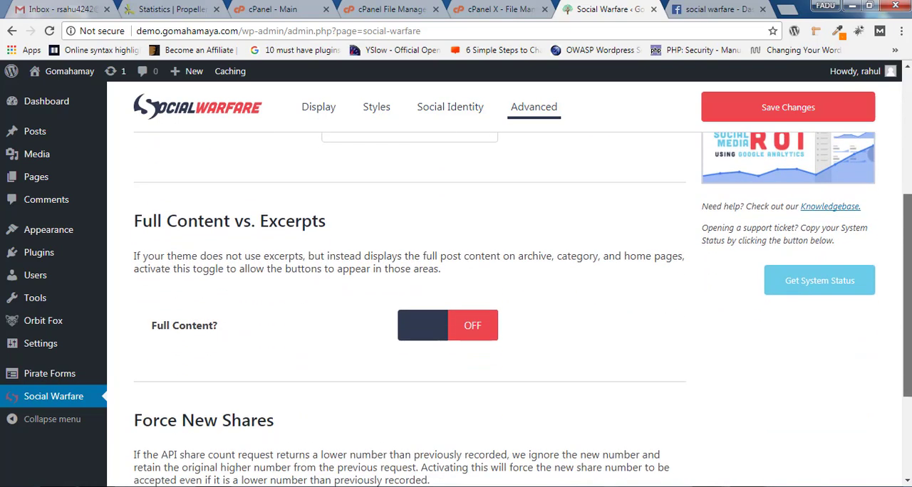
scroll("down", 3)
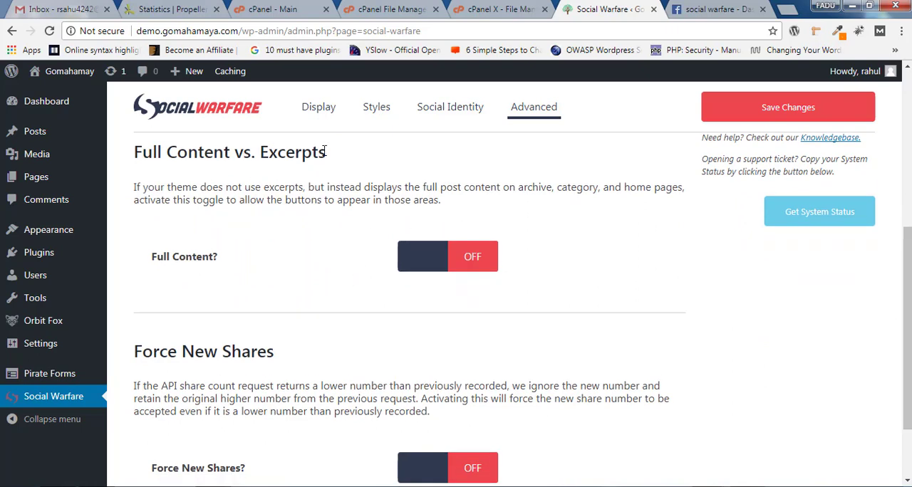
- Review the Full Content description and save the Social Warfare settings
double_click(291, 152)
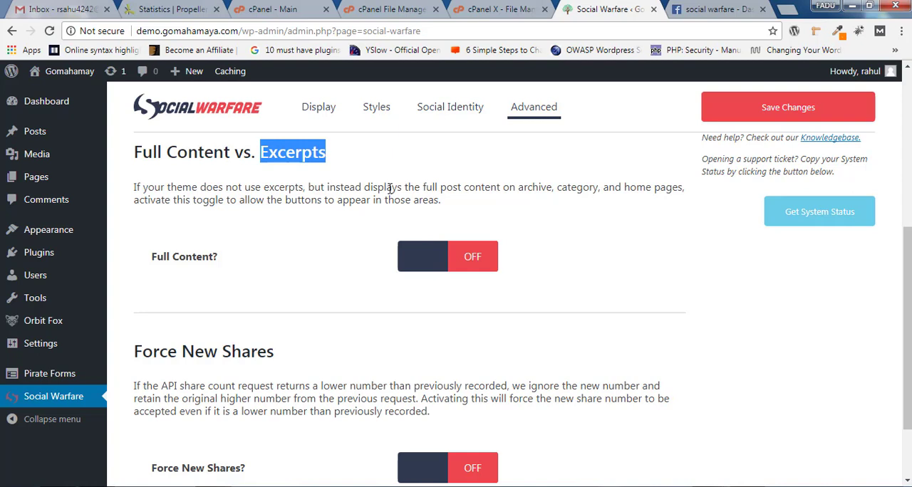
mouse_move(481, 277)
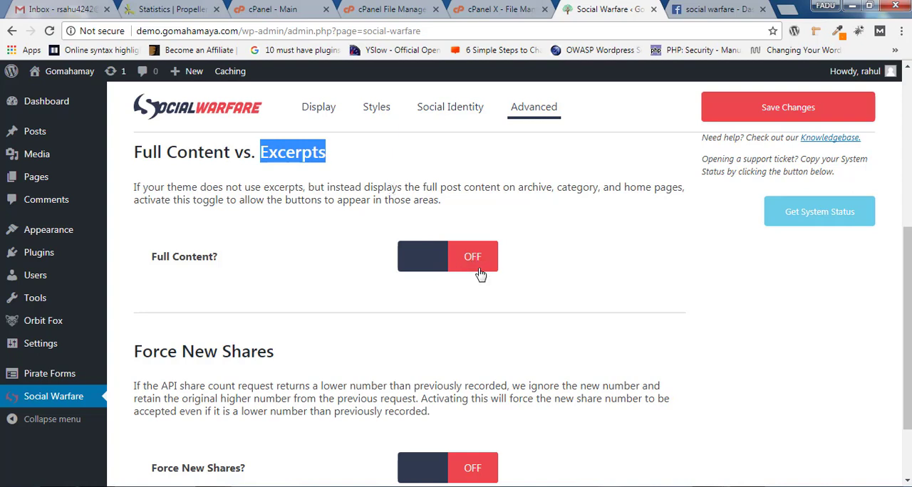
double_click(184, 152)
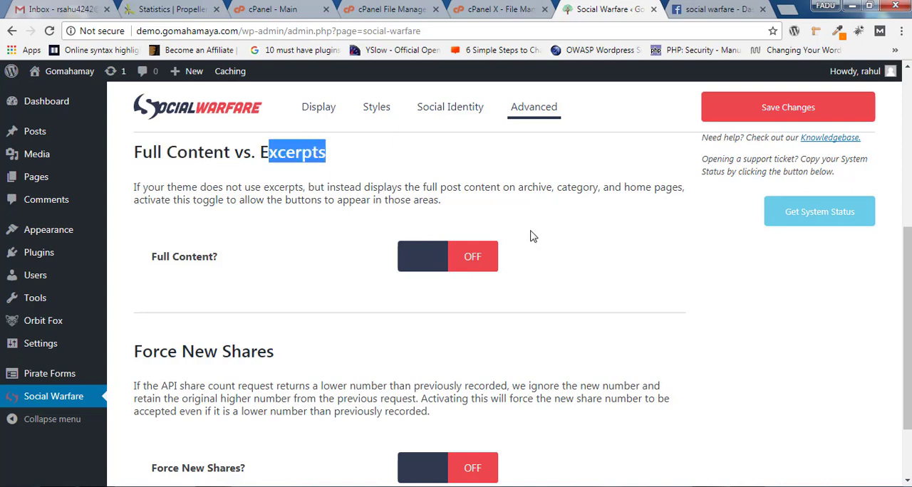
mouse_move(470, 359)
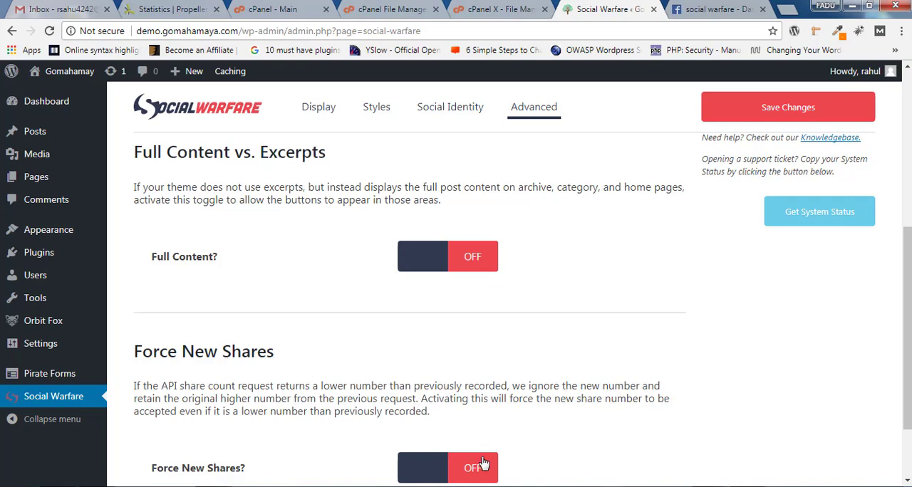
left_click(786, 106)
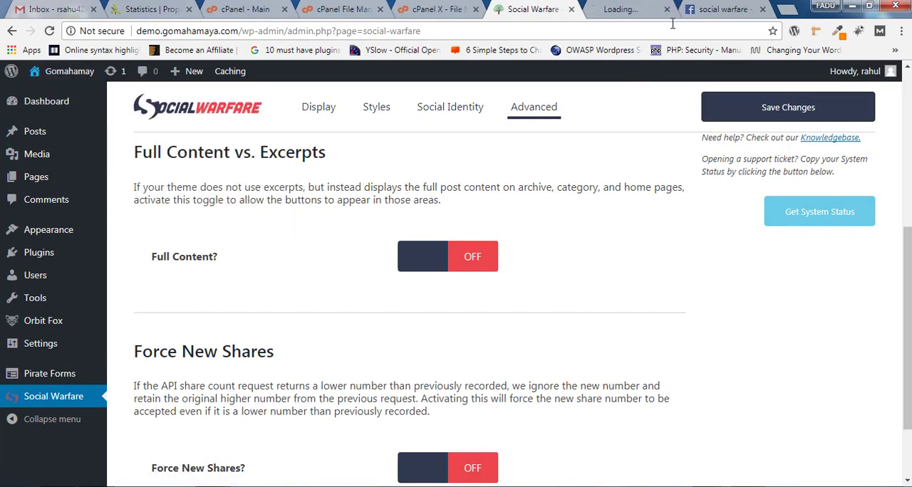
- Visit the live site from the admin bar, then go to its /blogs page
left_click(627, 8)
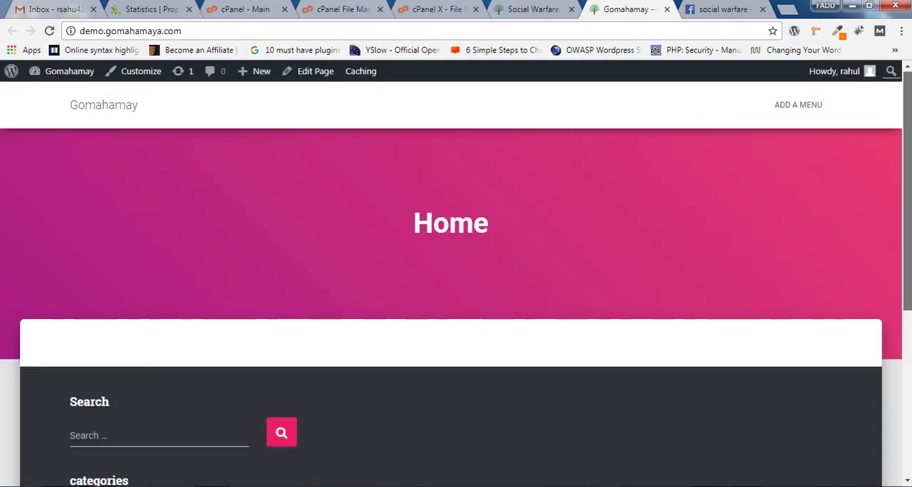
scroll("down", 3)
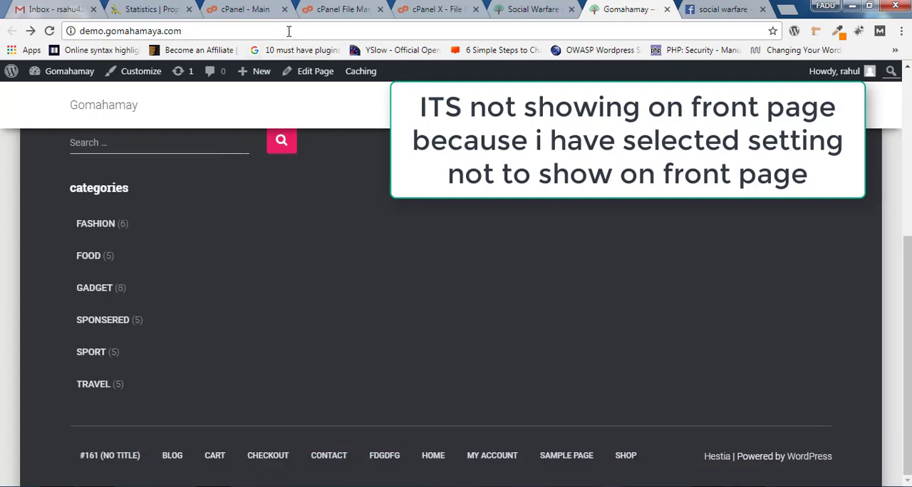
type("/blogs")
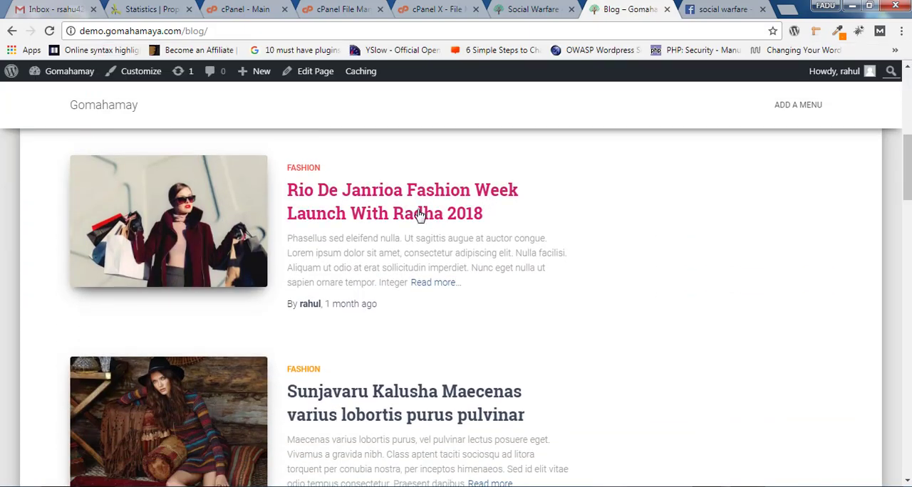
- View the Rio De Janrioa Fashion Week post and scroll to its Social Warfare share bar
left_click(402, 202)
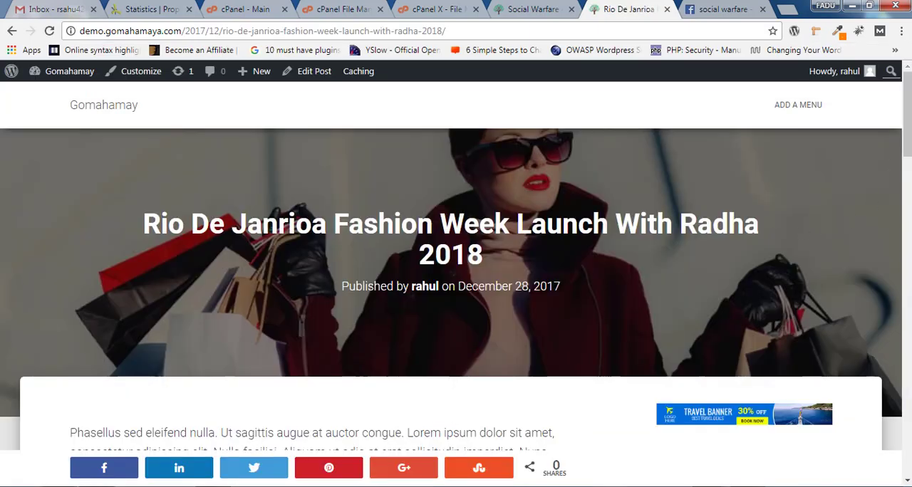
scroll("down", 3)
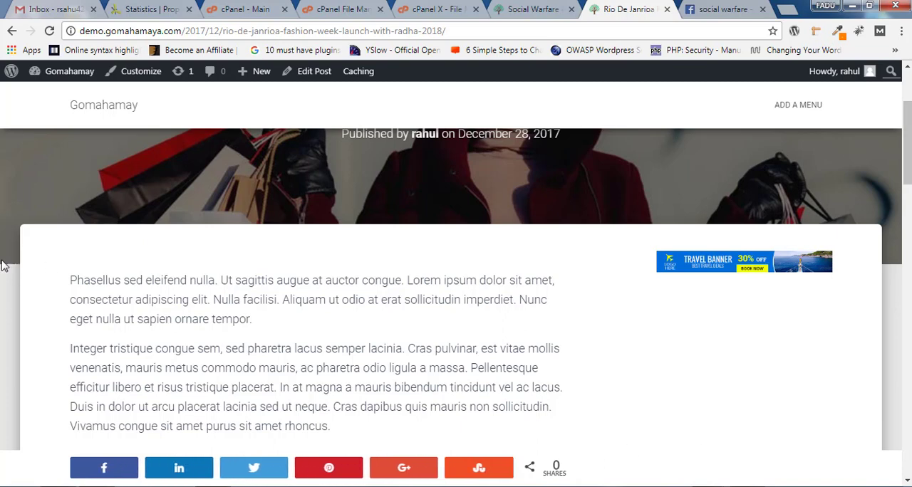
scroll("up", 3)
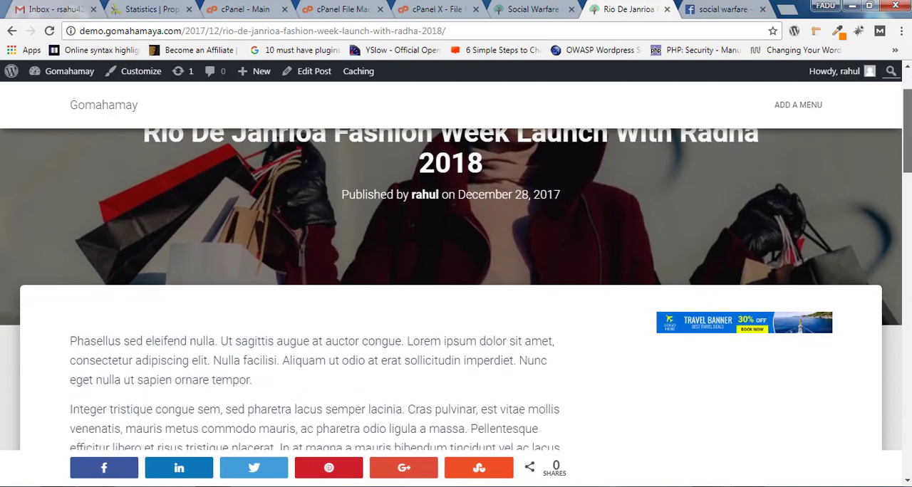
scroll("down", 3)
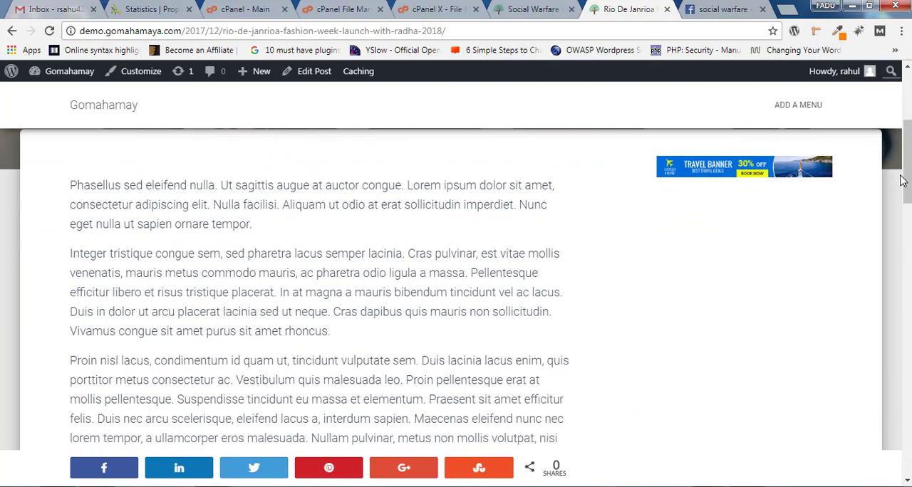
mouse_move(186, 158)
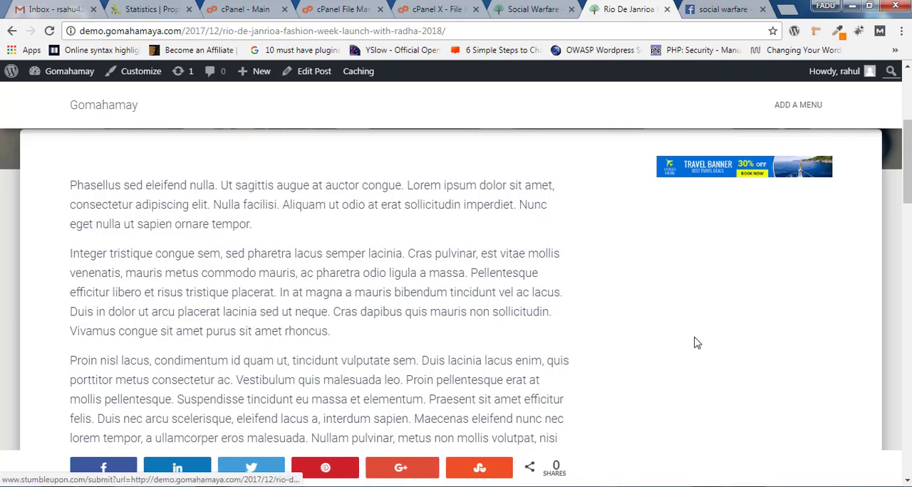
scroll("down", 3)
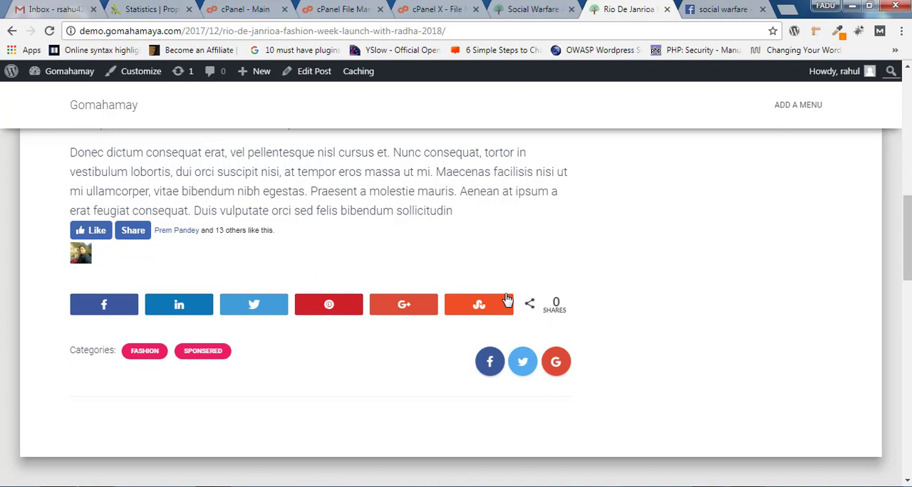
mouse_move(891, 317)
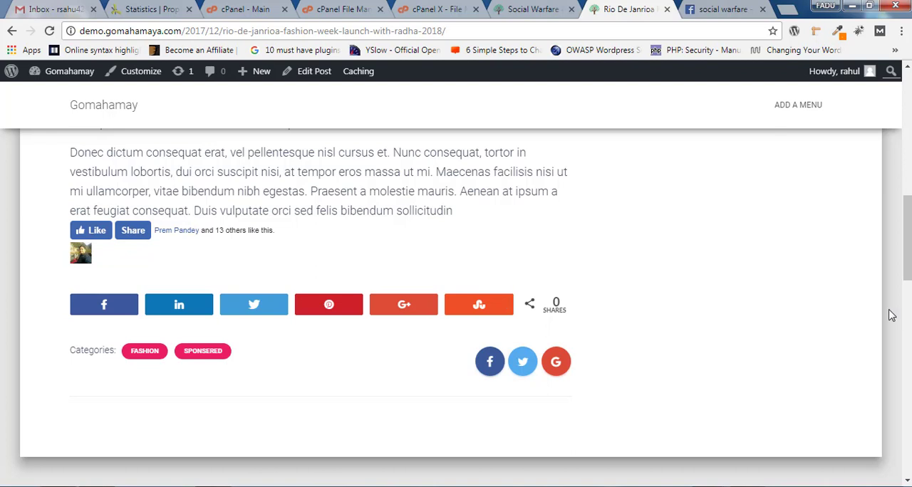